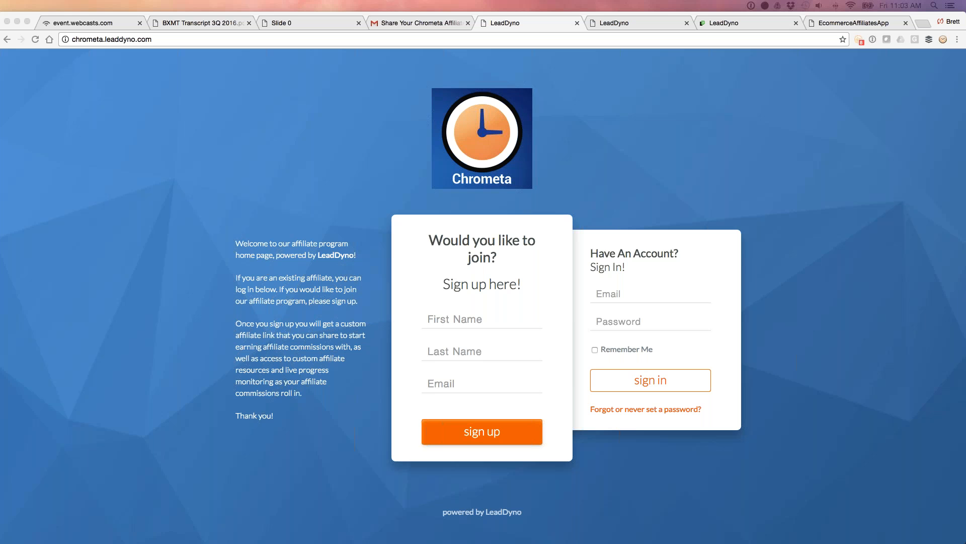
mouse_move(350, 4)
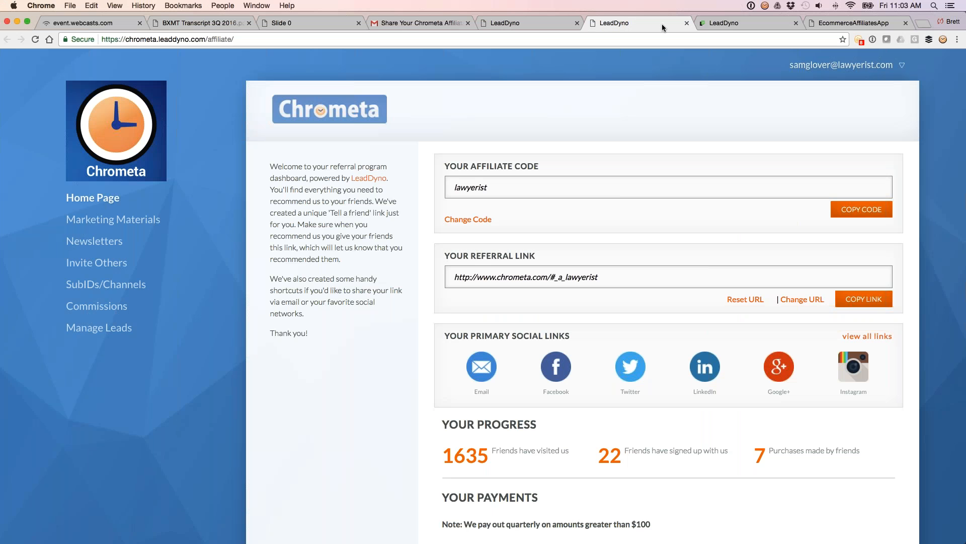
Review the Chrometa affiliate dashboard and select the full referral link text
scroll("down", 3)
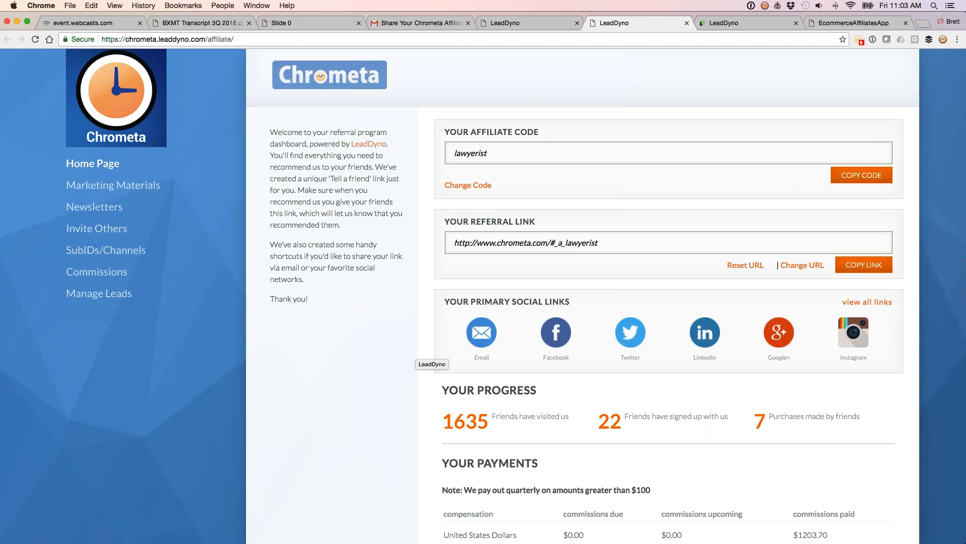
scroll("down", 3)
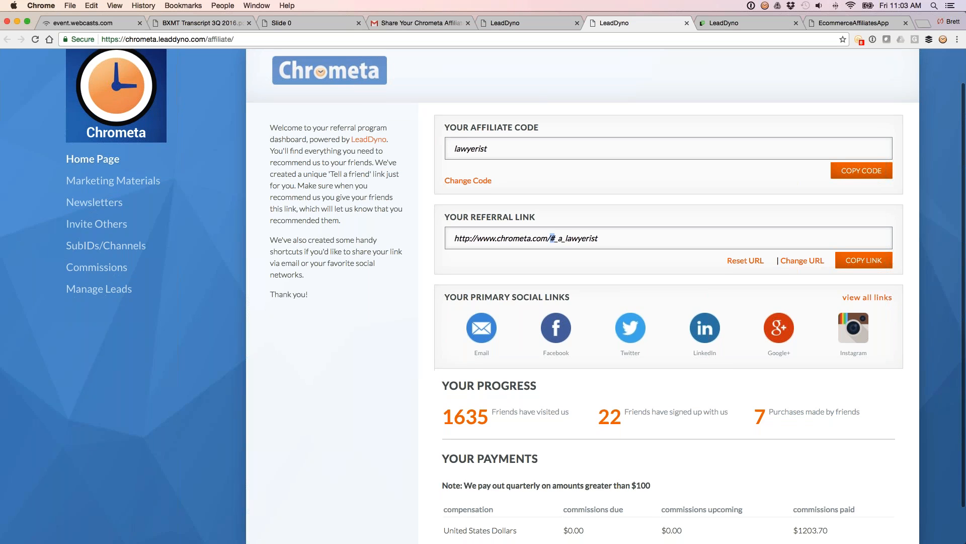
scroll("down", 3)
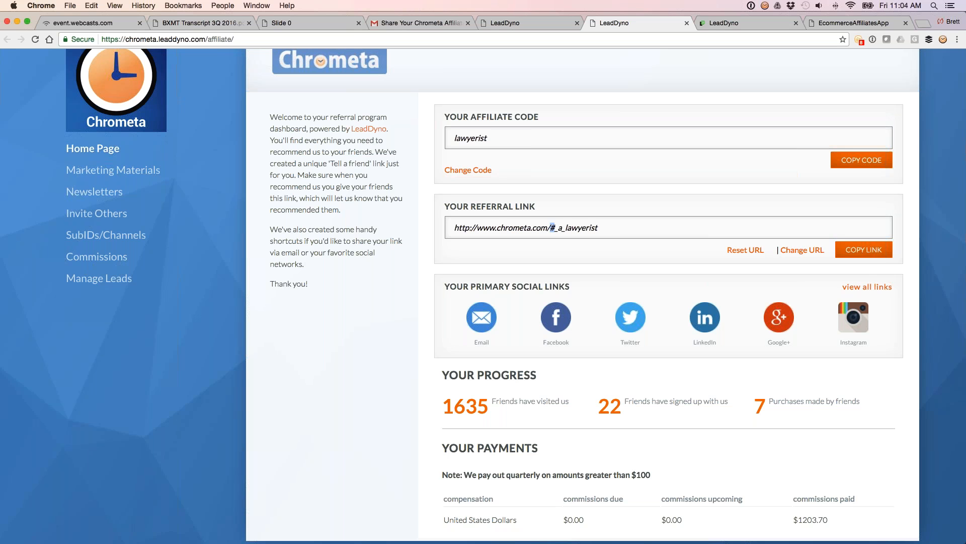
triple_click(528, 227)
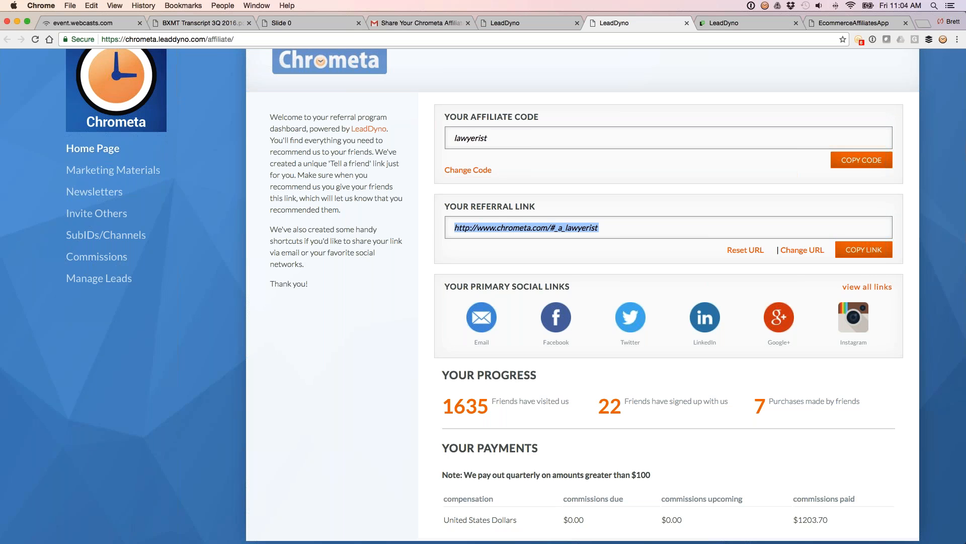
scroll("down", 3)
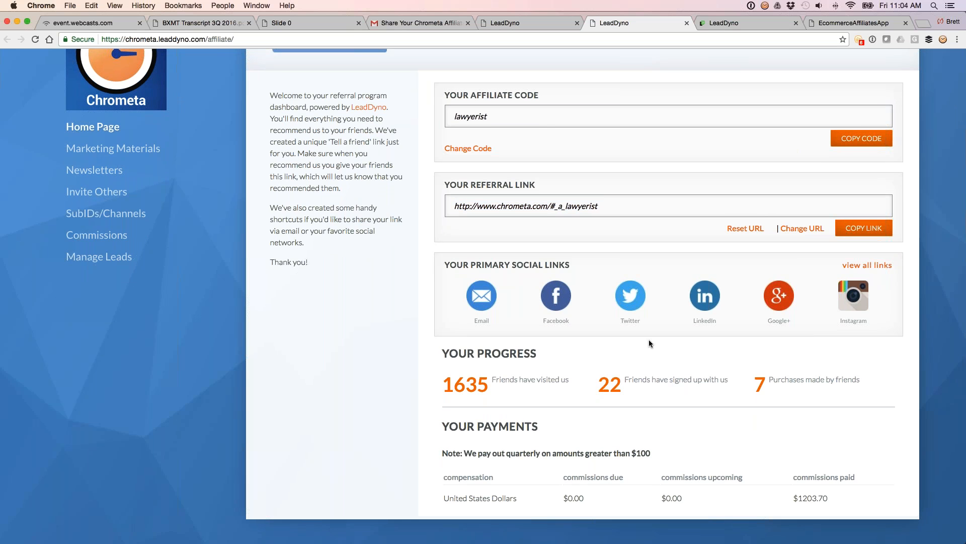
mouse_move(564, 317)
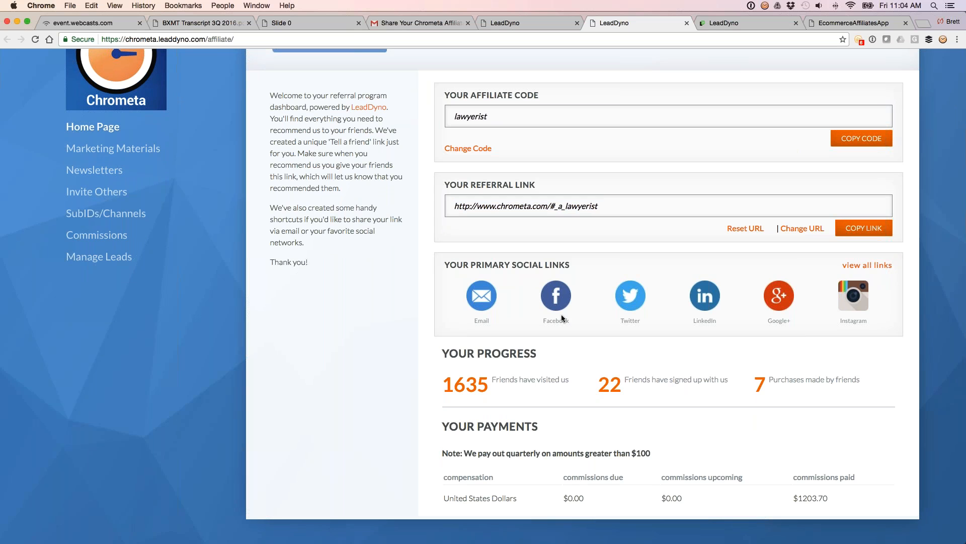
left_click(555, 296)
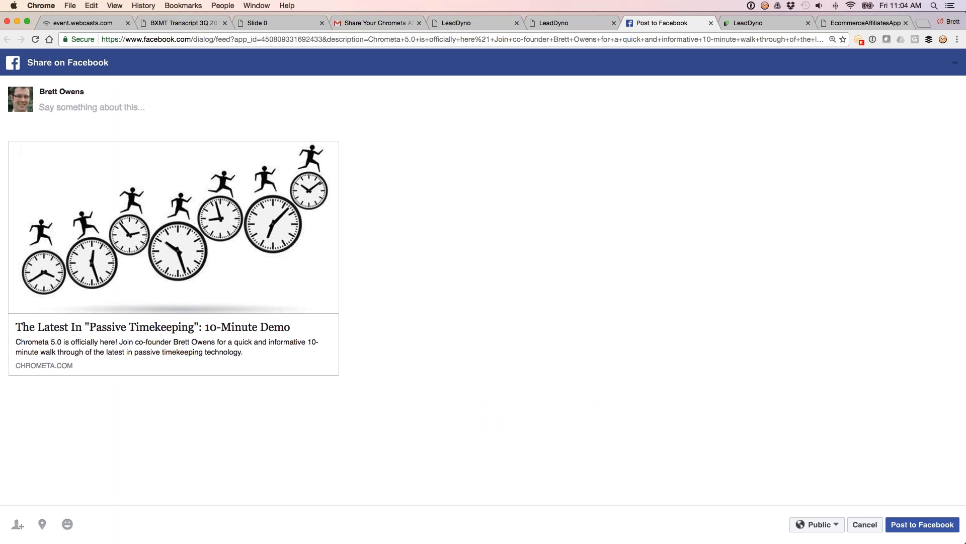
left_click(76, 106)
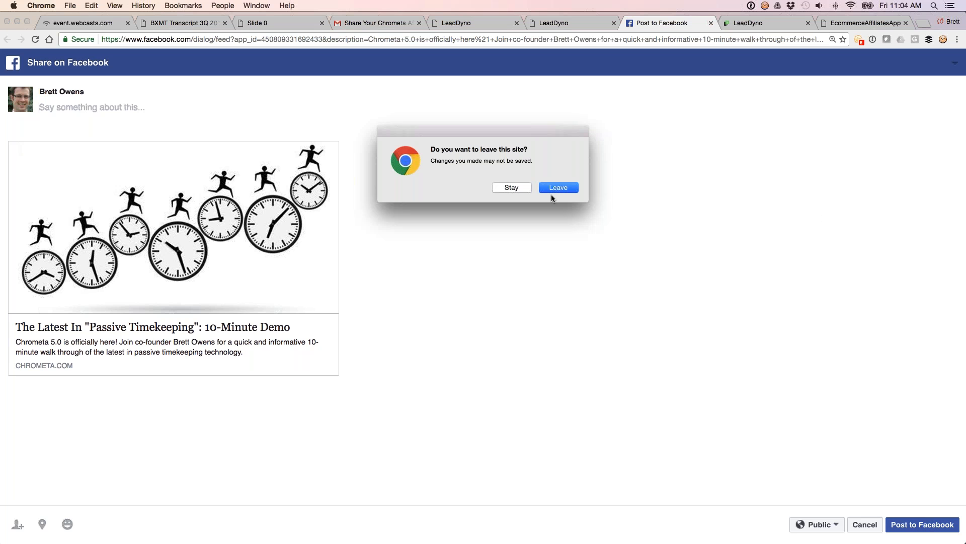
left_click(557, 188)
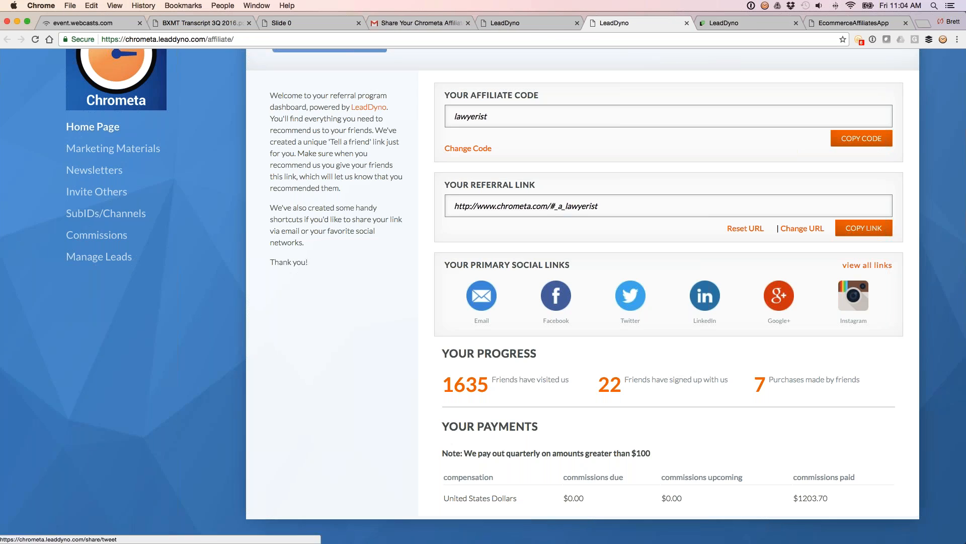
left_click(630, 296)
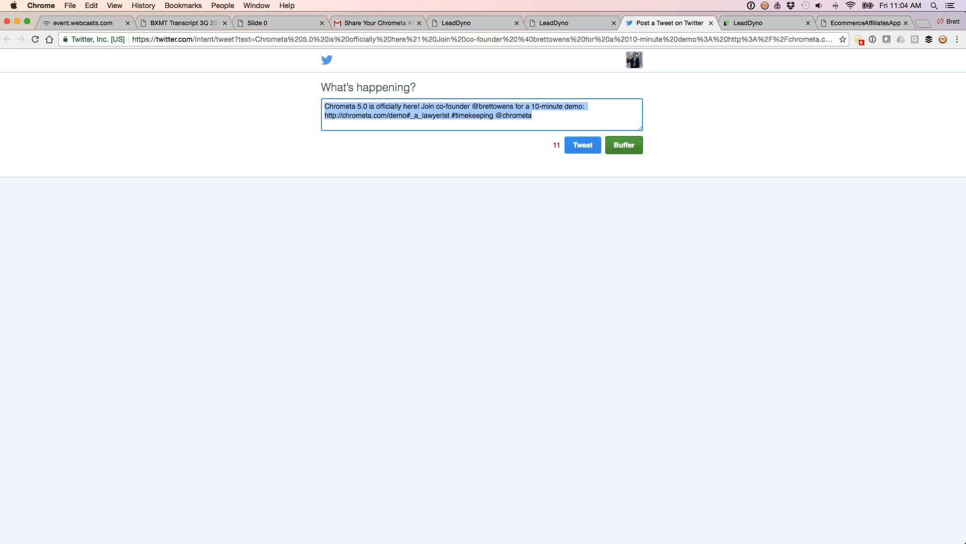
left_click(539, 121)
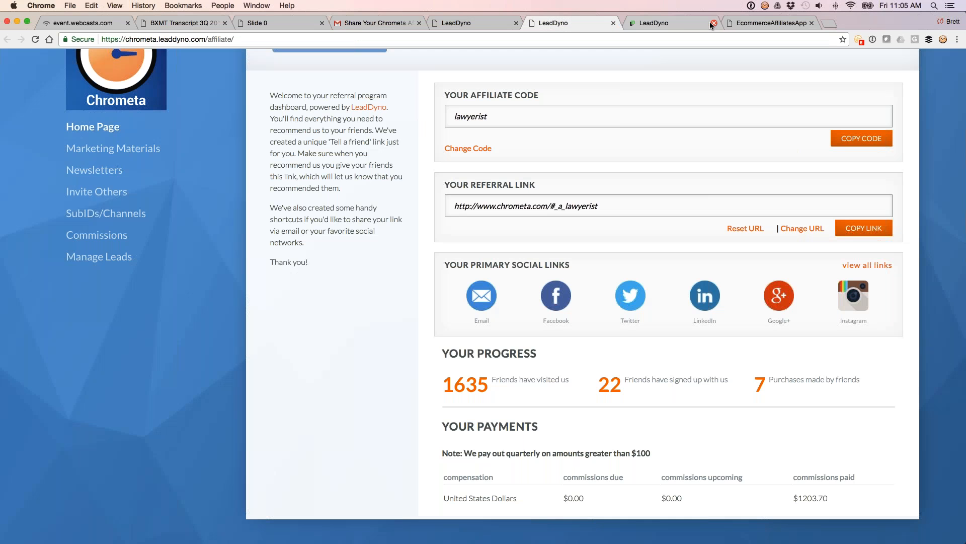
left_click(711, 22)
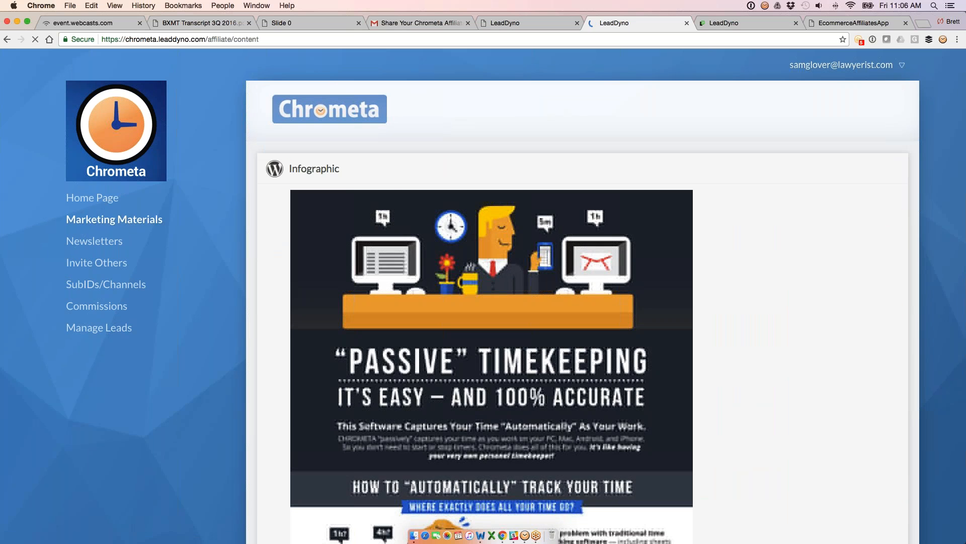
Browse the marketing banners, then view the 'Share Your Chrometa Affiliate Link on Instagram' newsletter email
scroll("down", 3)
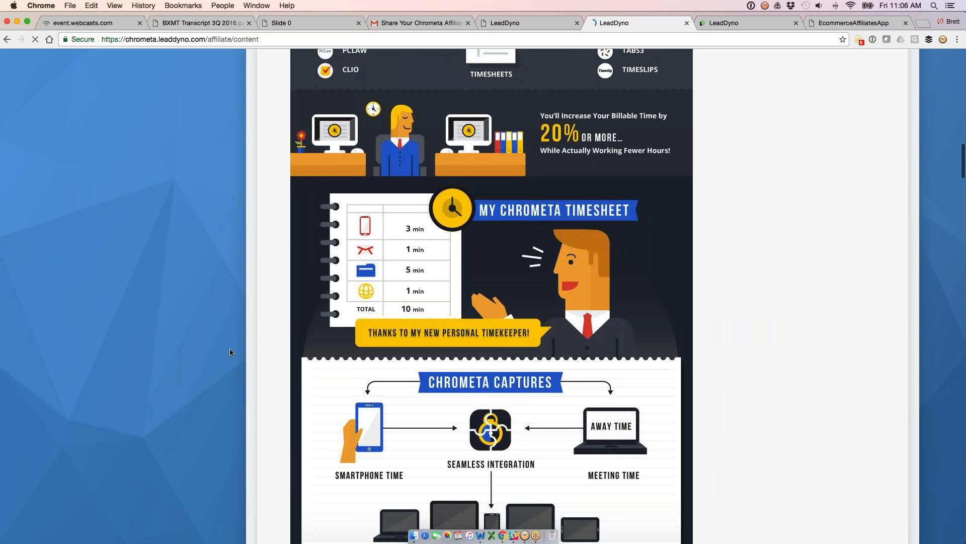
scroll("down", 3)
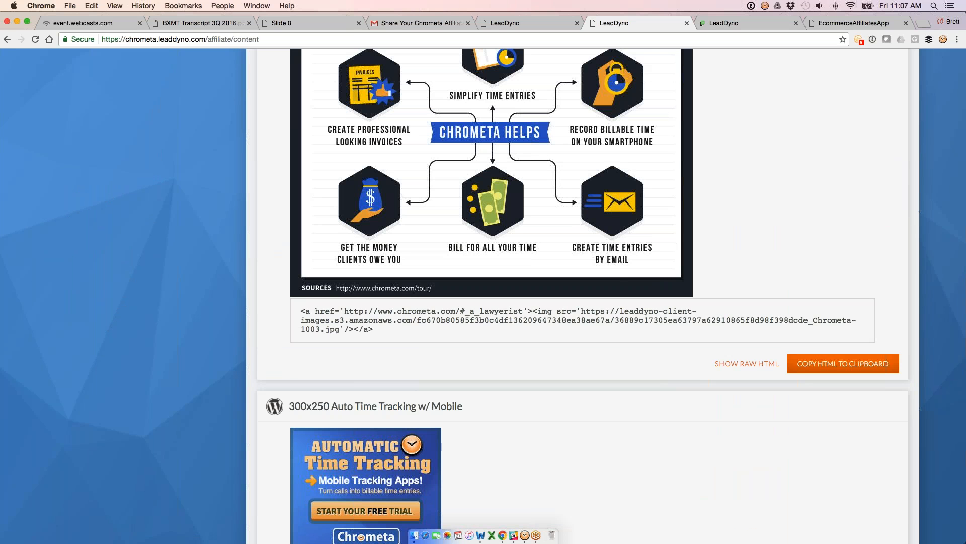
scroll("down", 3)
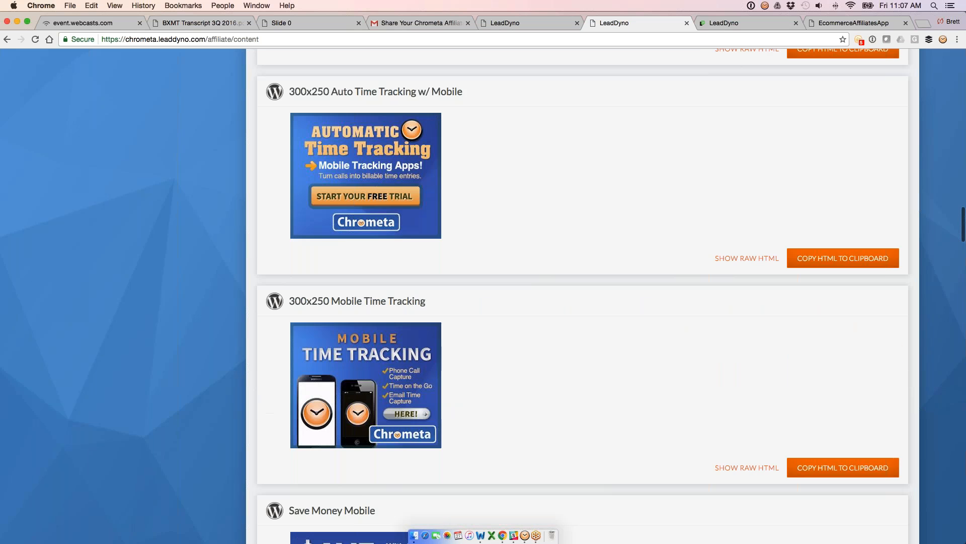
scroll("down", 3)
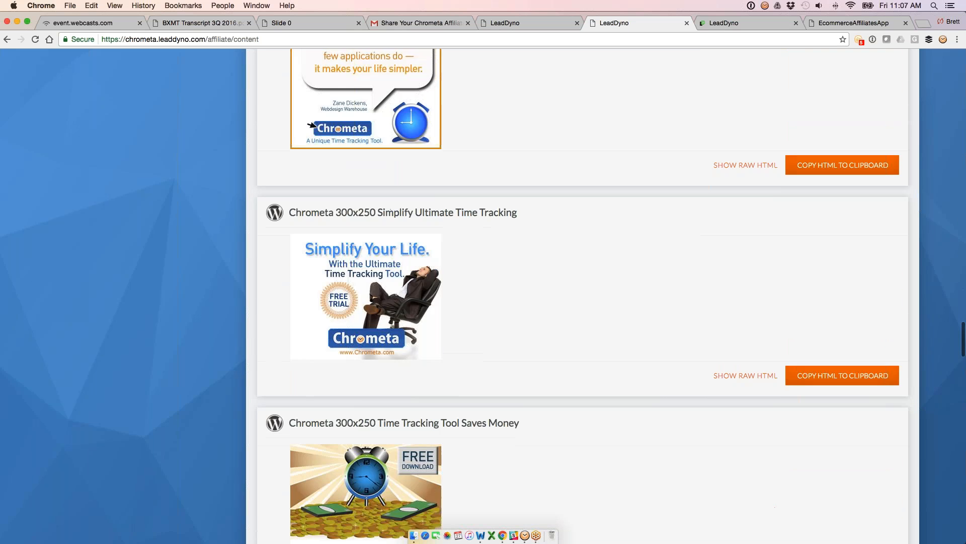
scroll("down", 3)
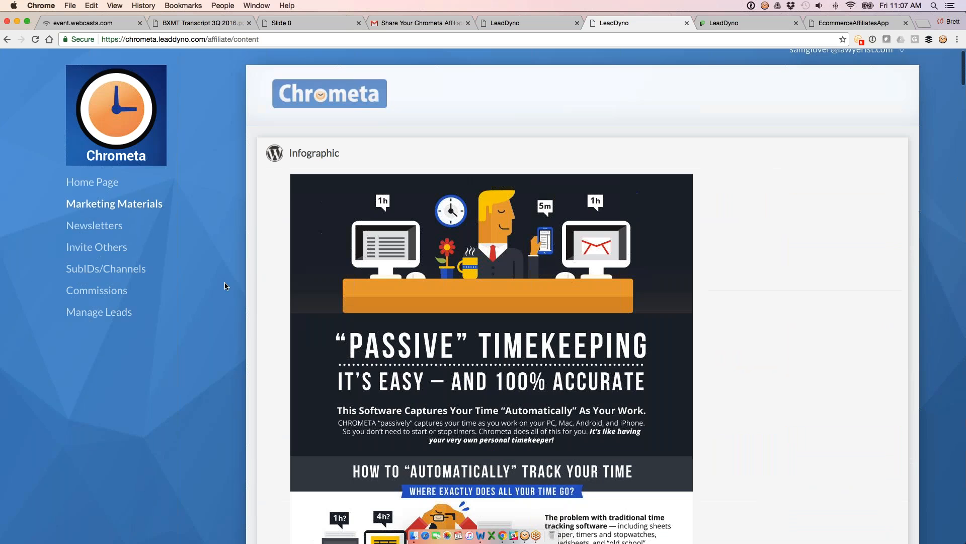
left_click(94, 225)
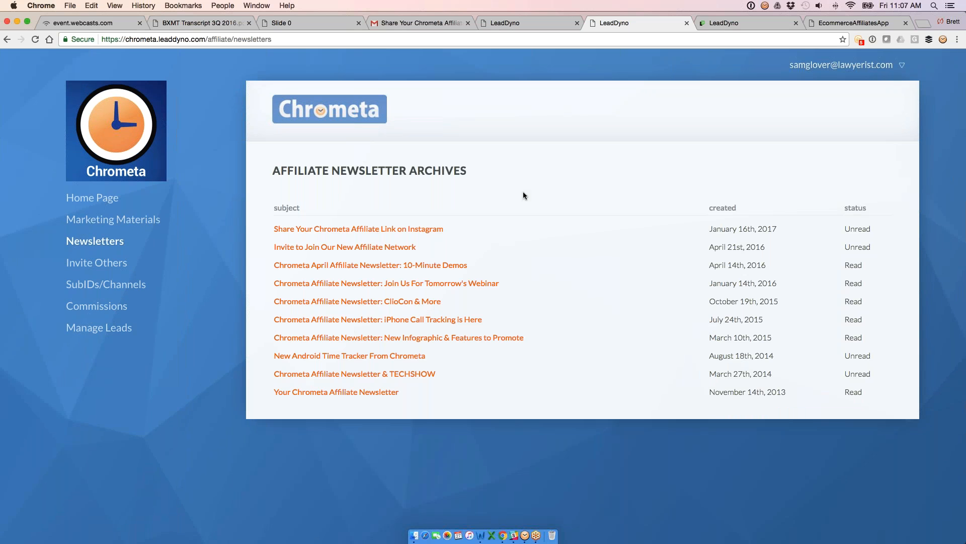
left_click(422, 22)
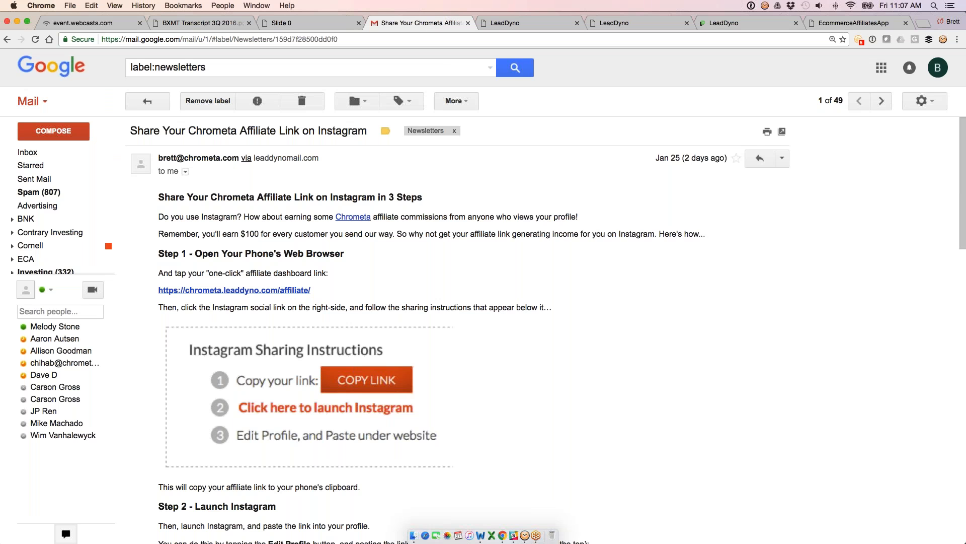
Finish reading the Instagram email in Gmail and return to the LeadDyno newsletter archive
scroll("down", 3)
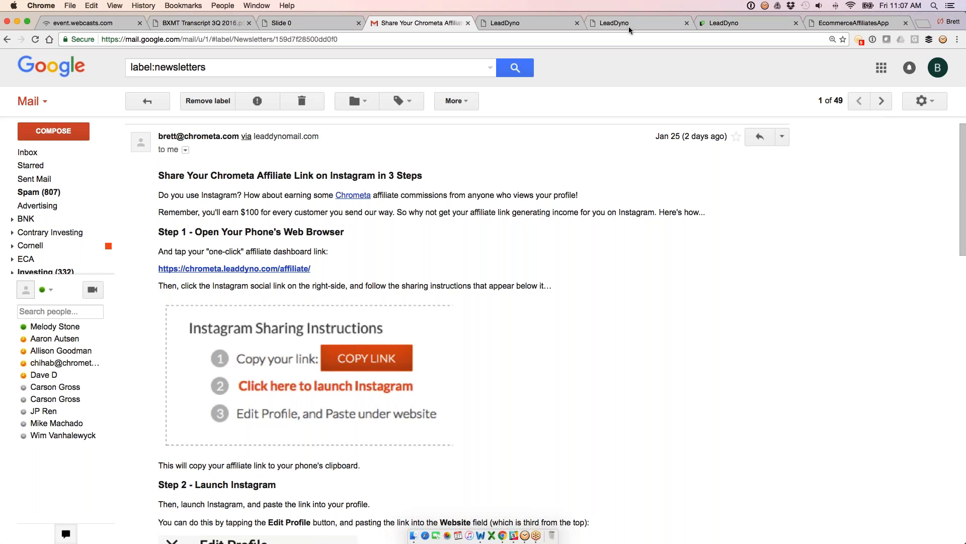
left_click(631, 22)
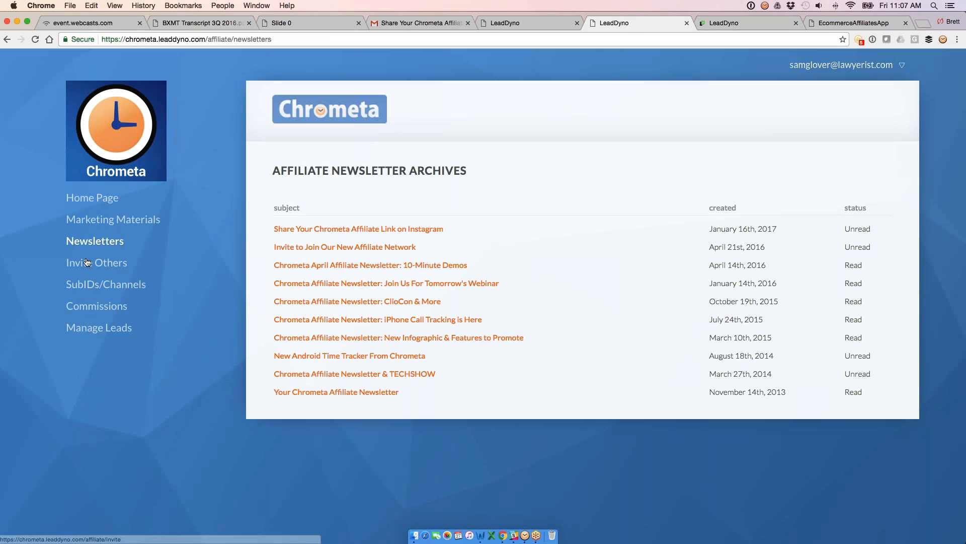
Review the Invite Others form, then show the SubID/Channels list with Link 14214 and the primary link
left_click(97, 262)
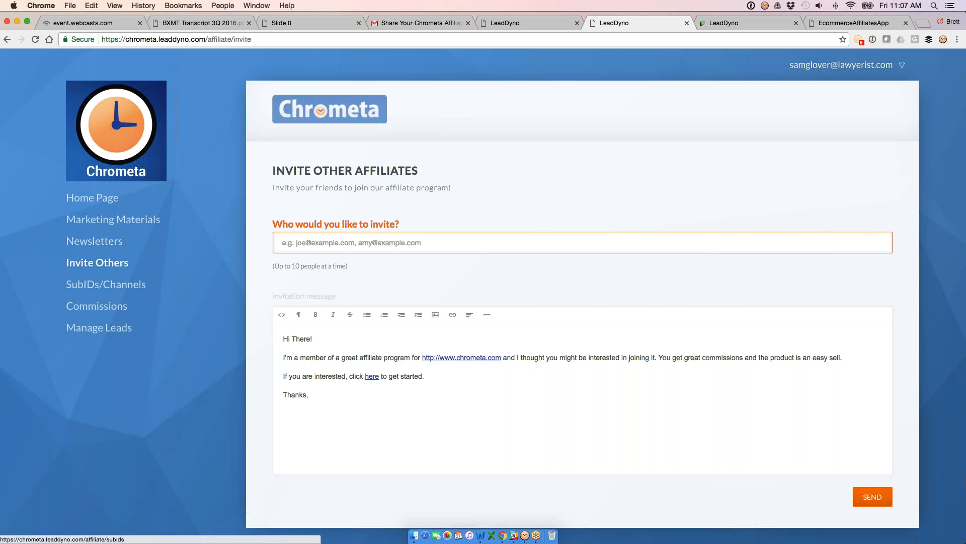
left_click(107, 284)
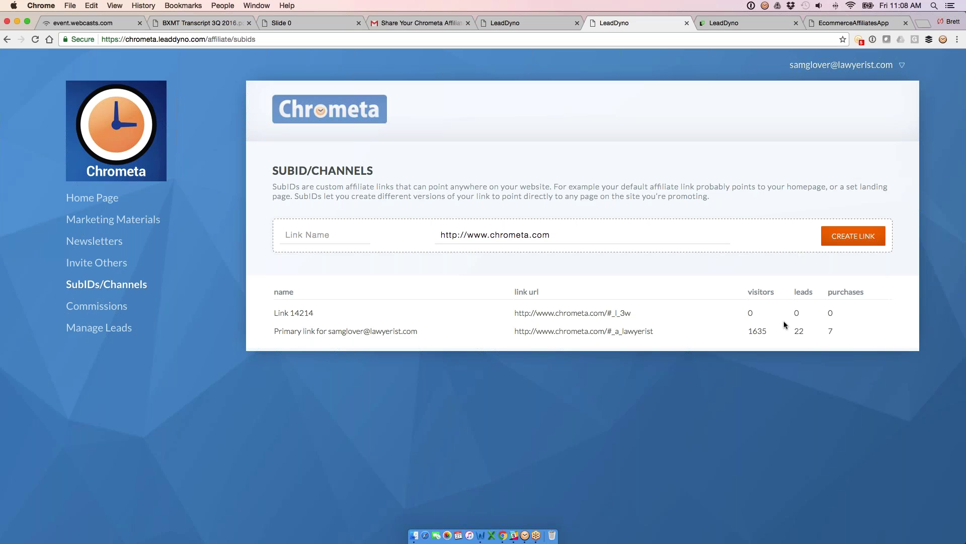
mouse_move(638, 95)
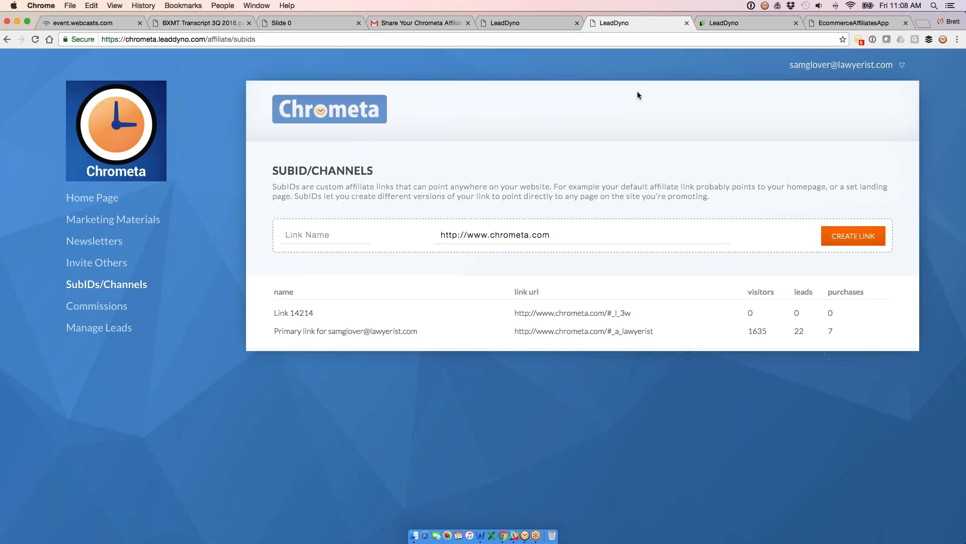
Glance at the affiliate signup page, then show the admin Affiliate Content library of posts and banners
left_click(510, 22)
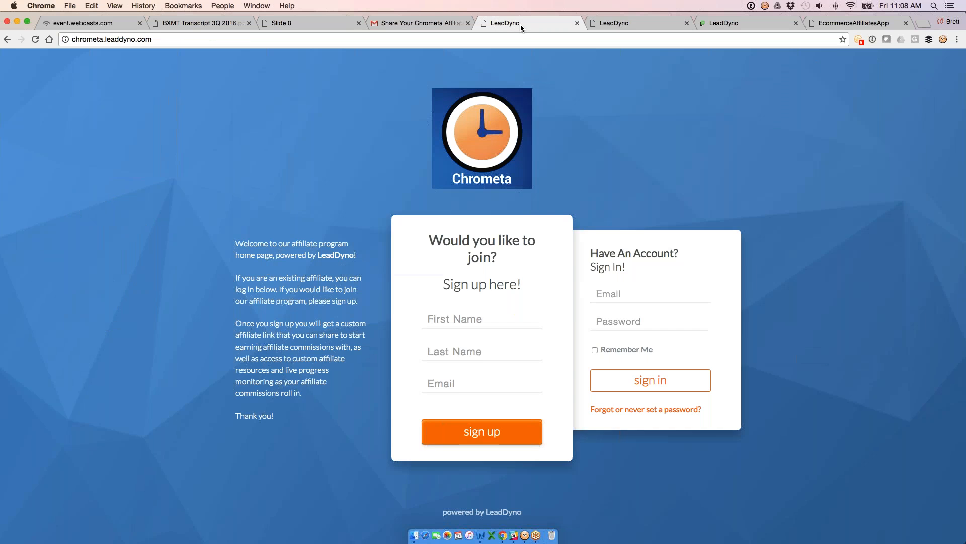
left_click(626, 22)
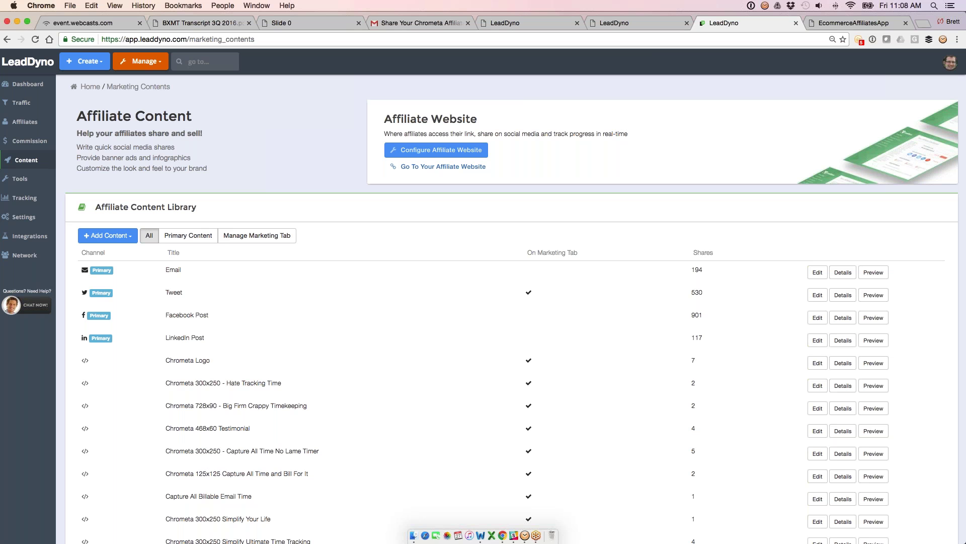
mouse_move(238, 138)
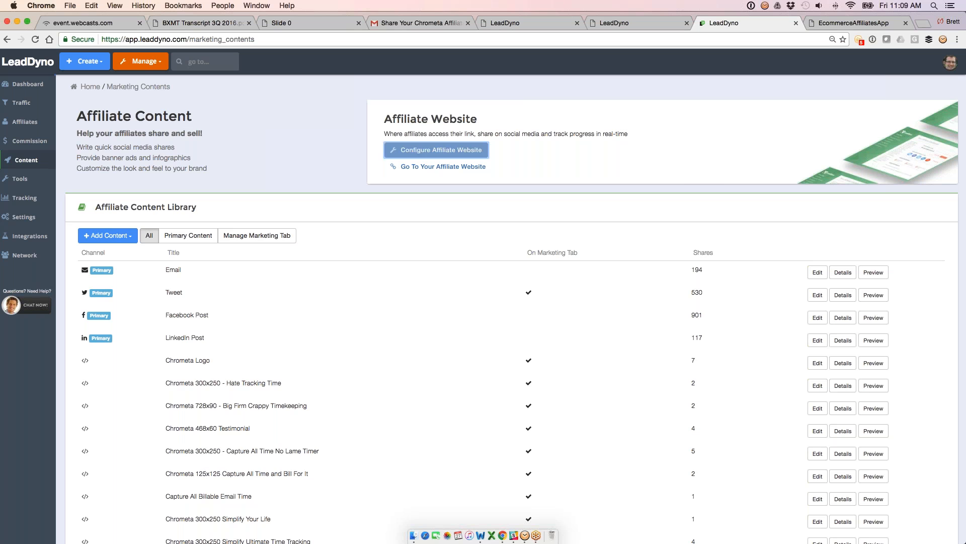
Browse the affiliate website customization: general settings, custom header, then introduction content
left_click(439, 150)
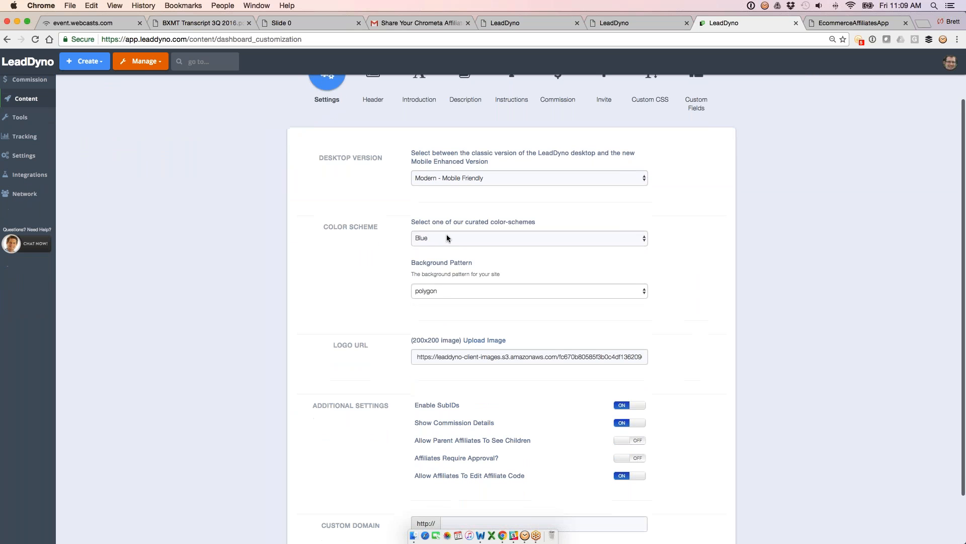
left_click(530, 238)
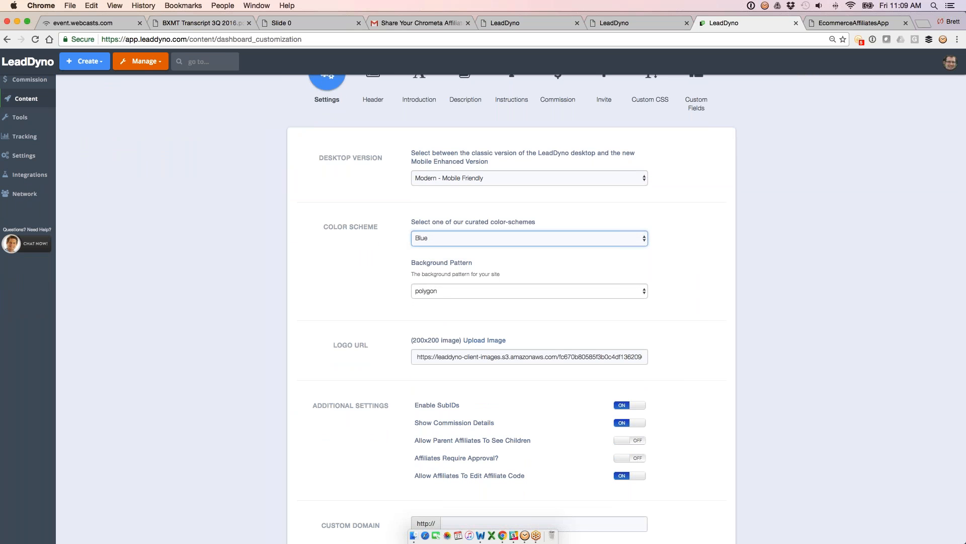
scroll("down", 3)
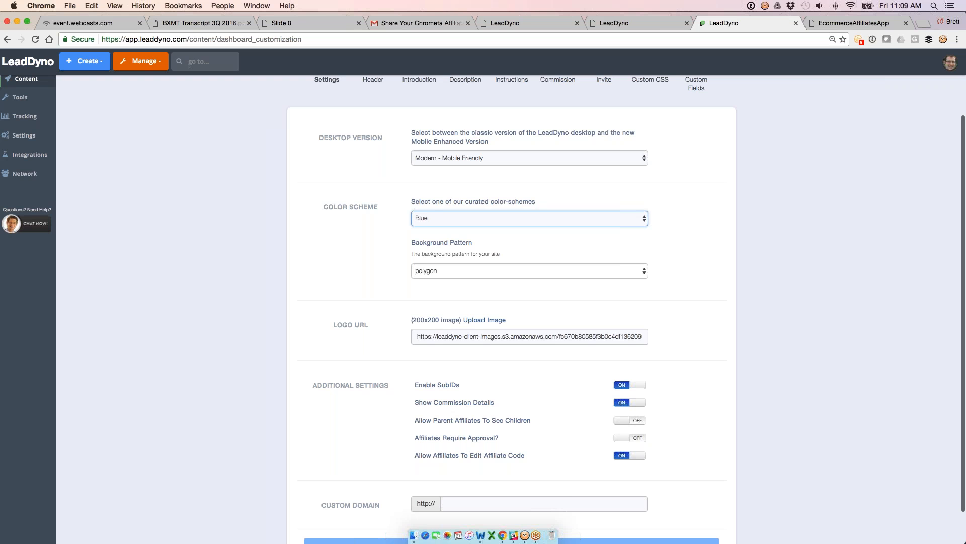
scroll("down", 3)
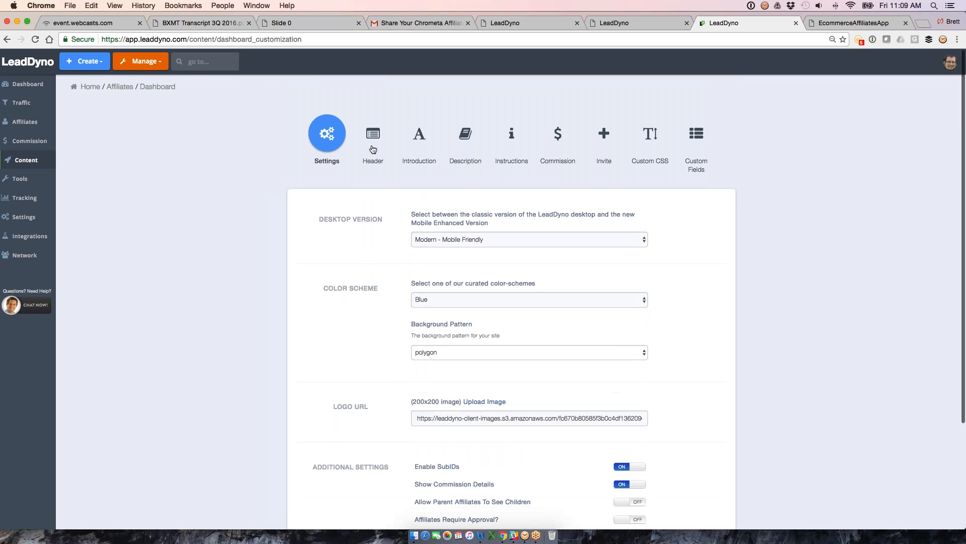
left_click(372, 133)
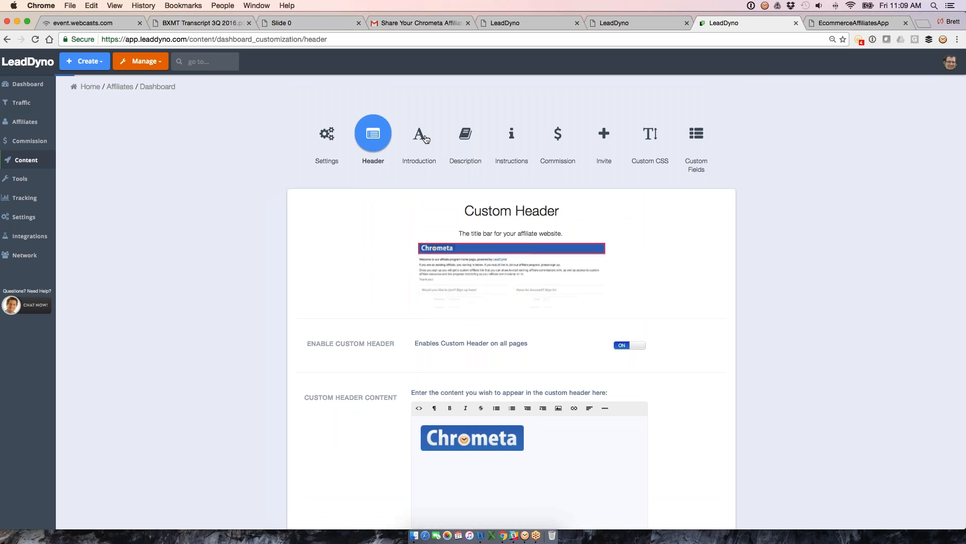
left_click(418, 133)
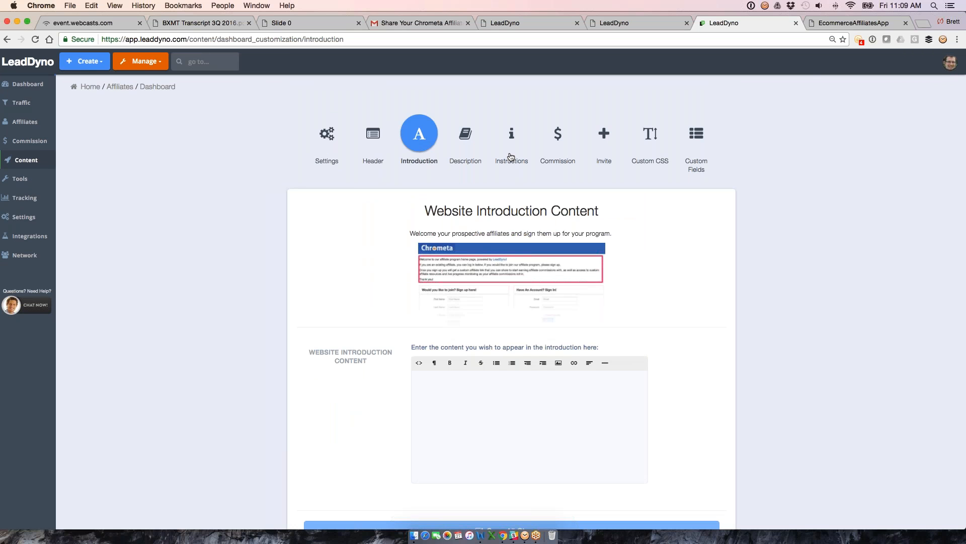
Walk through the Instructions editor, Custom CSS and Custom Affiliate Fields sections of the affiliate website
left_click(511, 133)
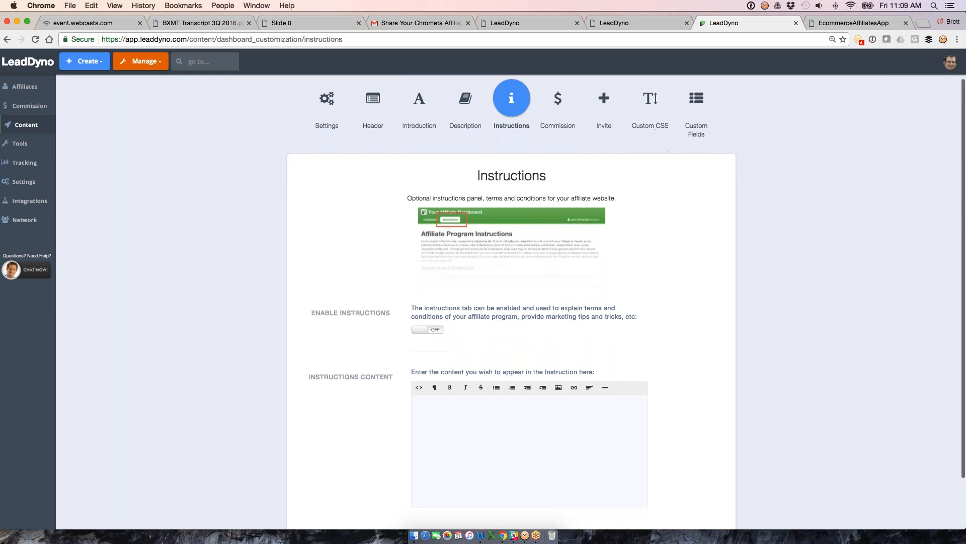
scroll("down", 3)
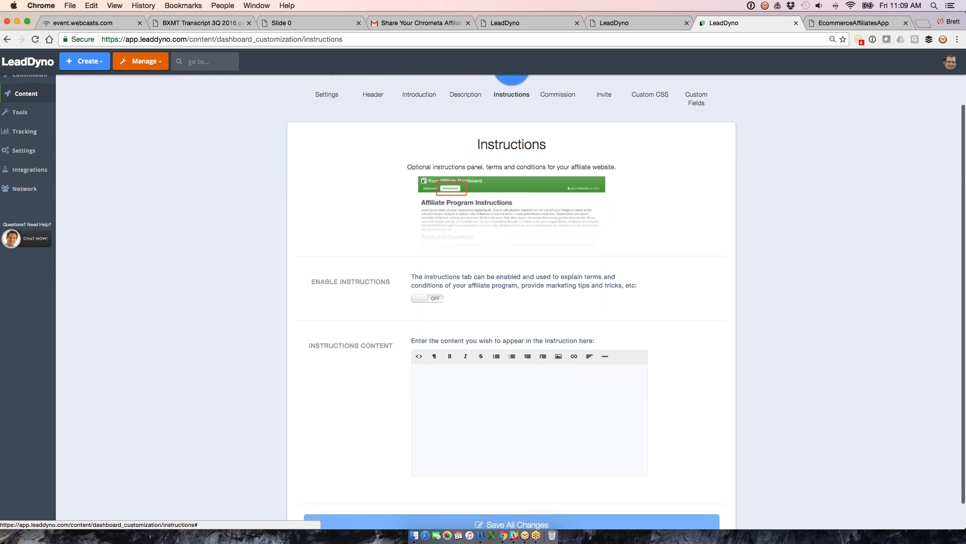
left_click(546, 400)
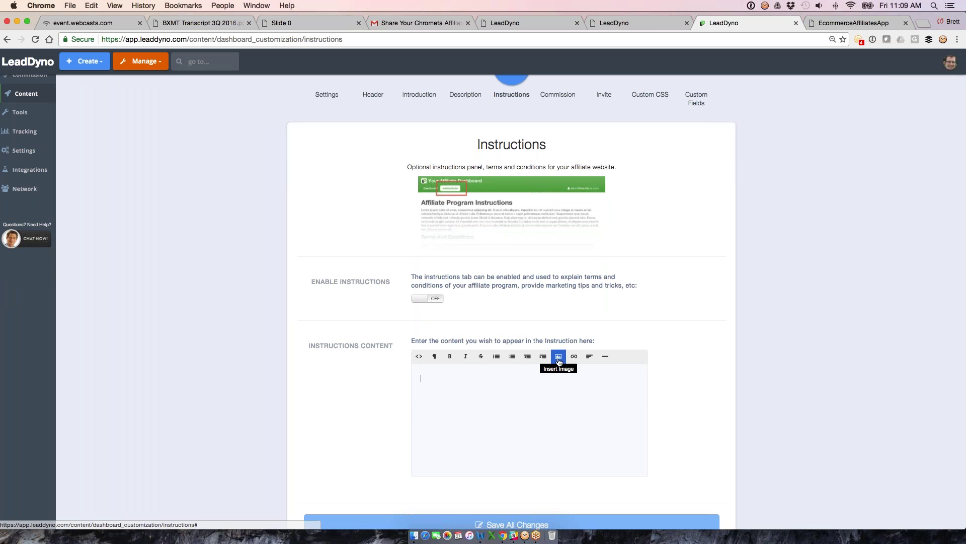
mouse_move(497, 361)
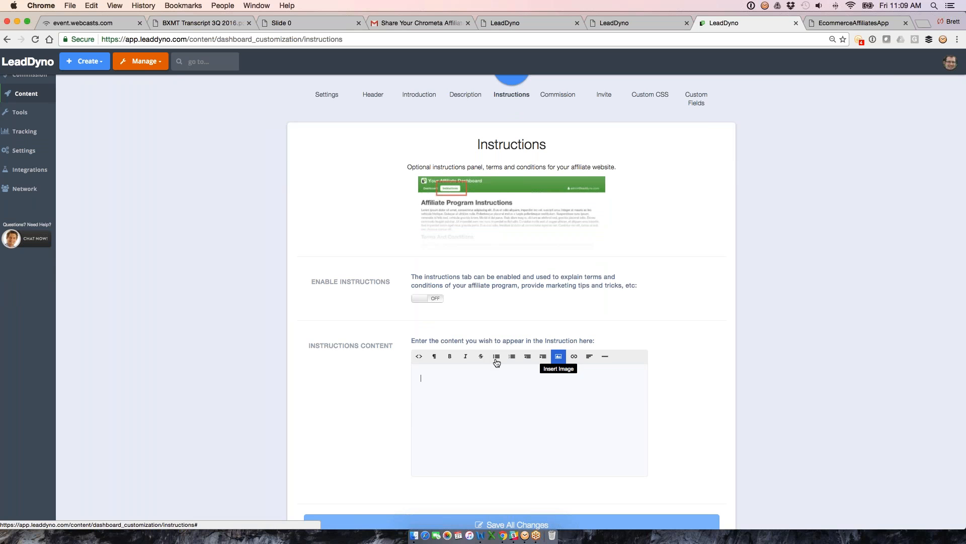
left_click(419, 356)
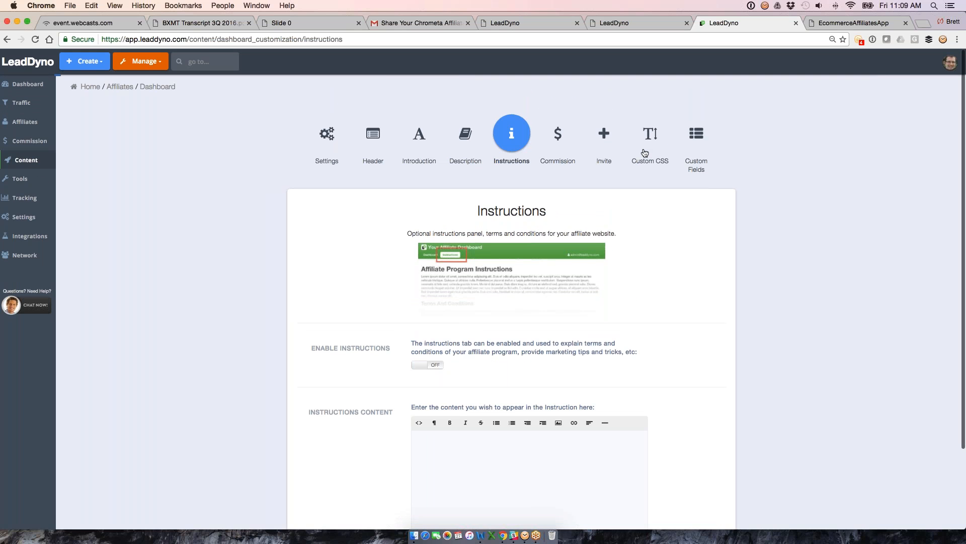
left_click(650, 133)
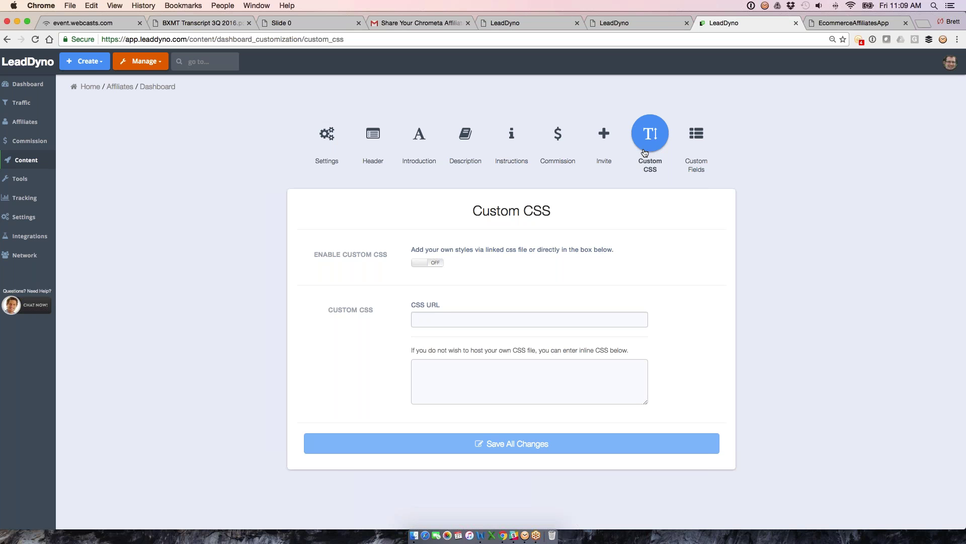
mouse_move(697, 151)
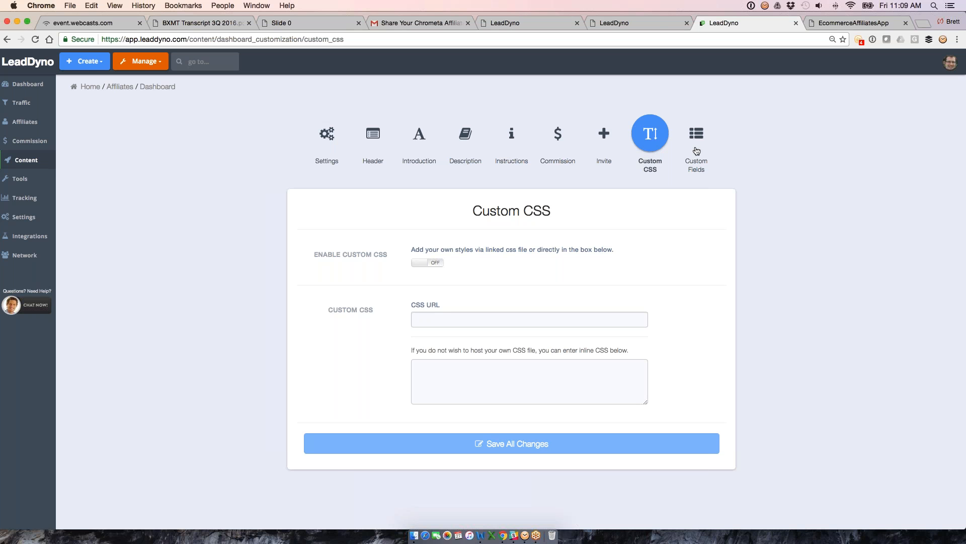
left_click(696, 133)
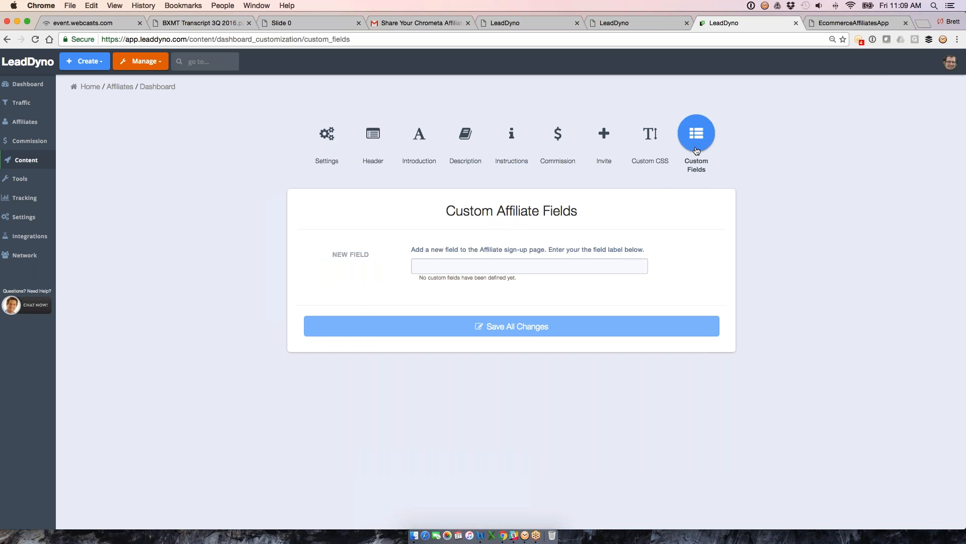
mouse_move(539, 28)
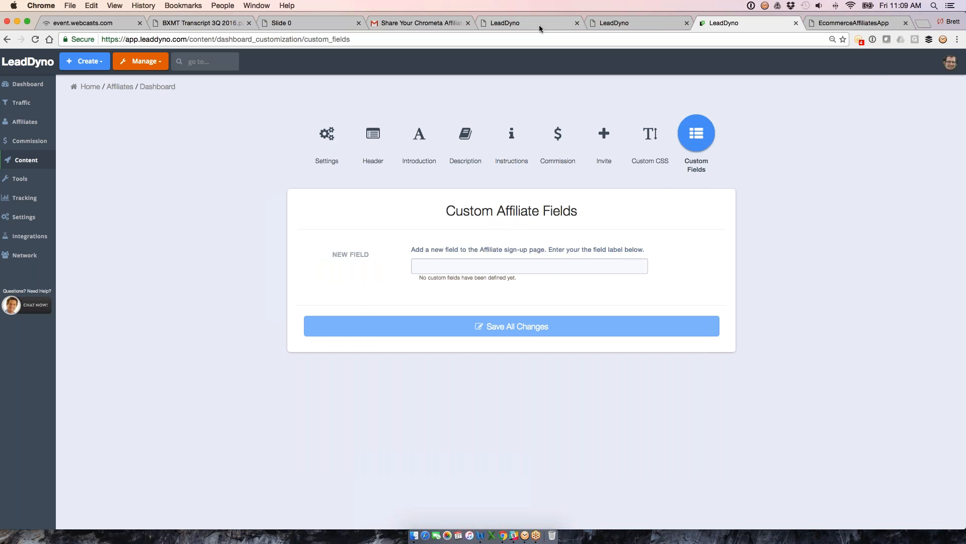
left_click(515, 23)
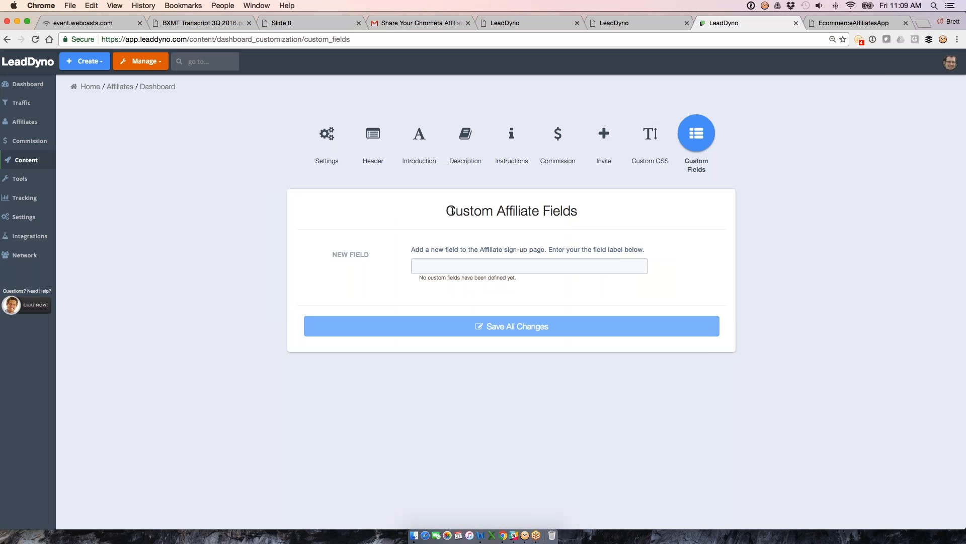
mouse_move(60, 173)
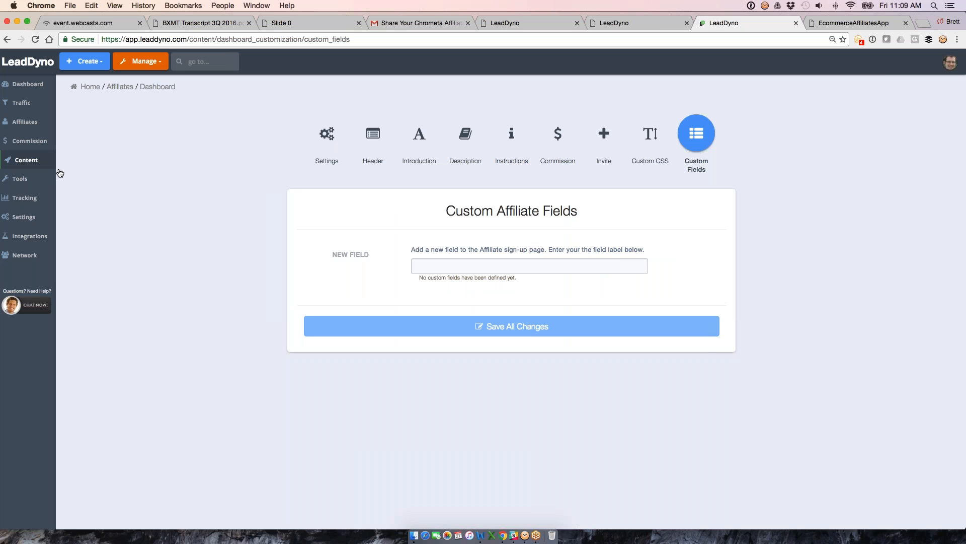
From the Content library, go to the Chrometa affiliate-facing website and its SubIDs/Channels page
left_click(26, 159)
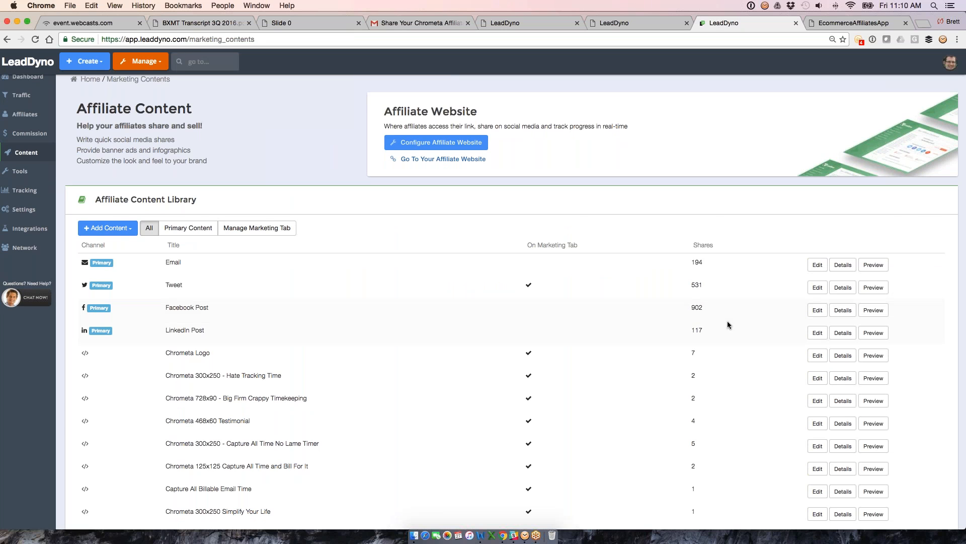
left_click(817, 310)
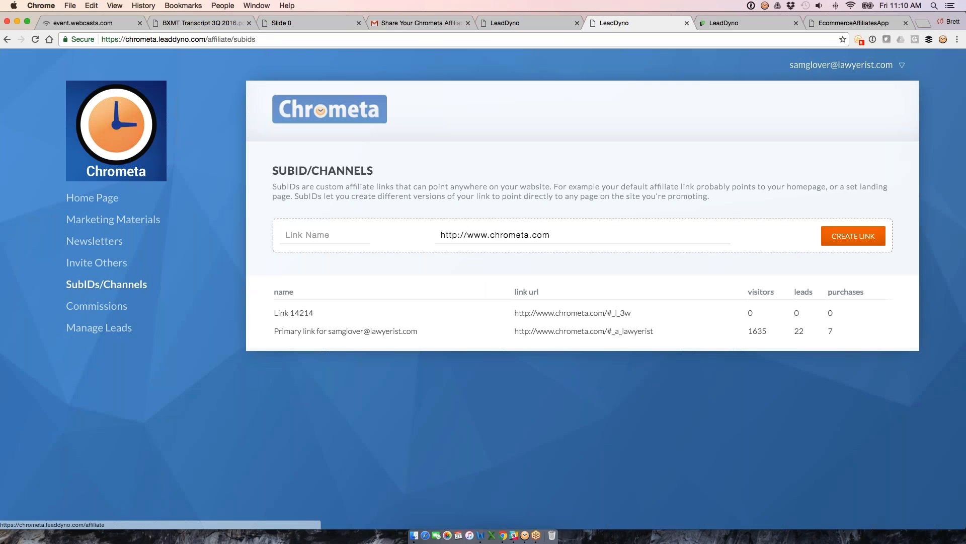
Bring up a Facebook share of the 10-minute demo post, then leave it without posting
left_click(670, 24)
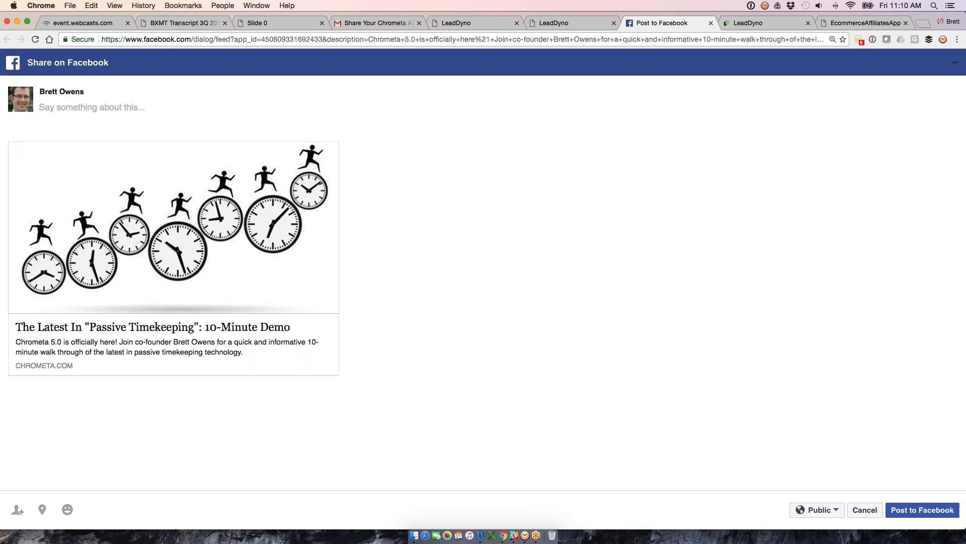
mouse_move(158, 203)
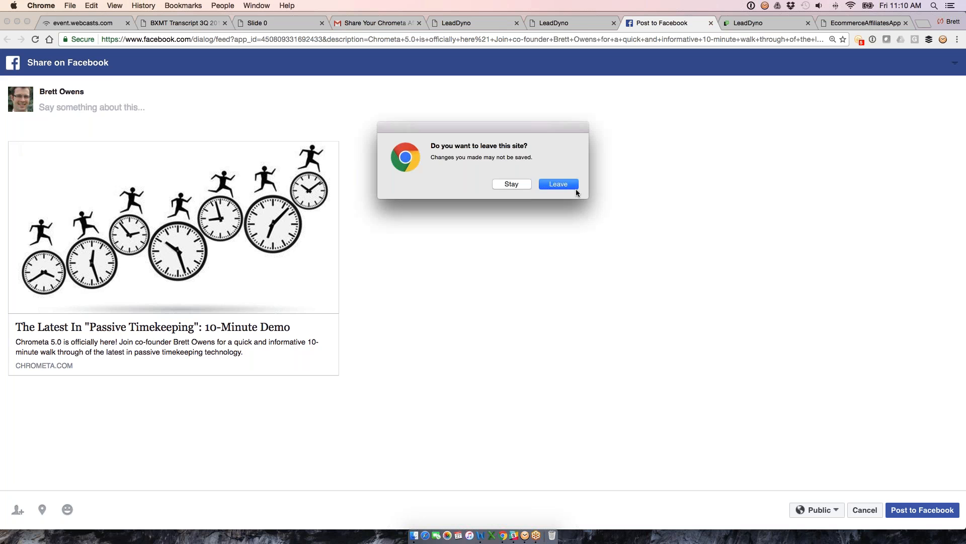
left_click(558, 184)
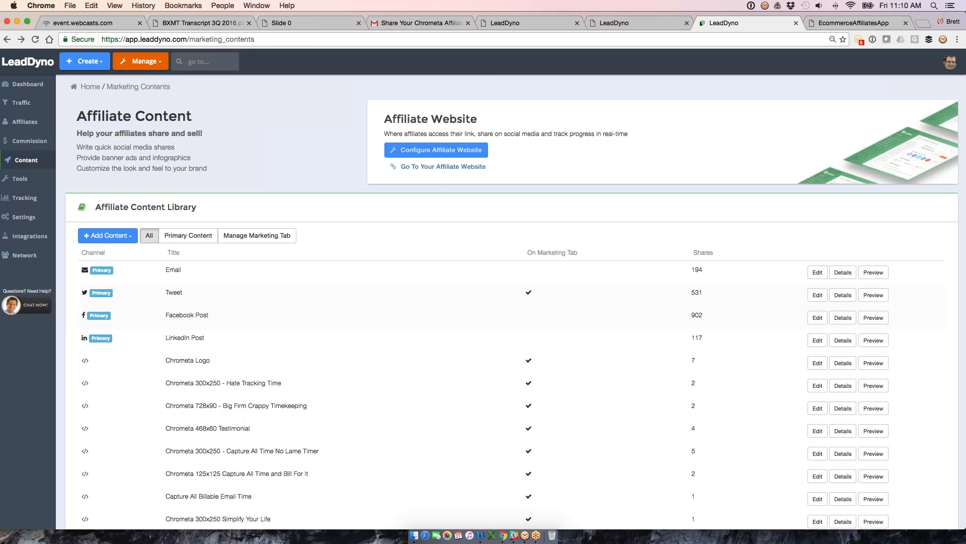
Show the Add Content options, then go to the Toolbox of newsletter, email and invitation tools
left_click(817, 294)
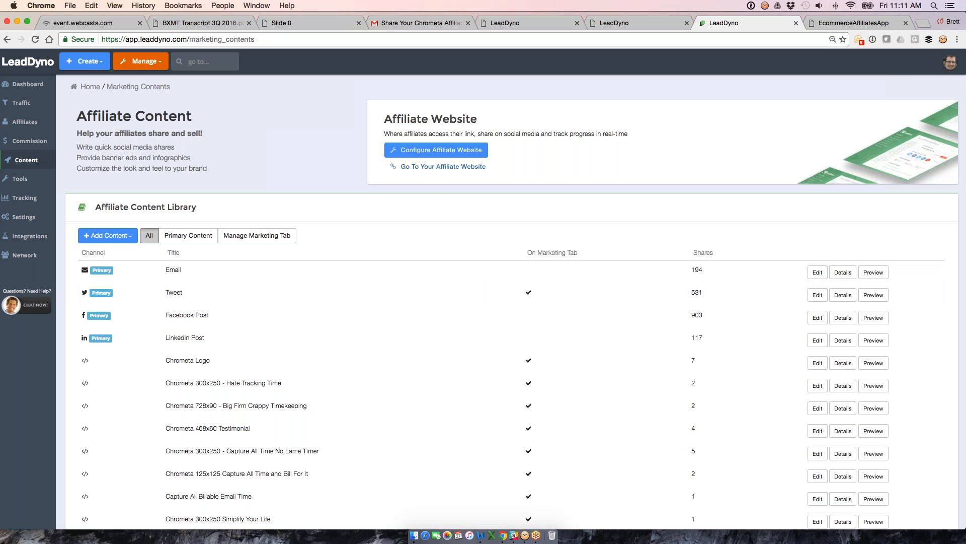
left_click(107, 235)
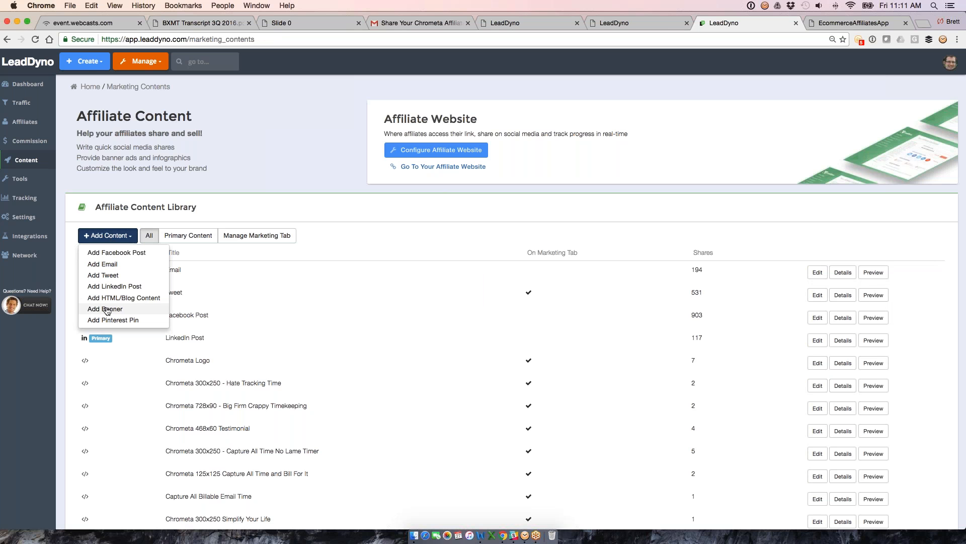
mouse_move(103, 275)
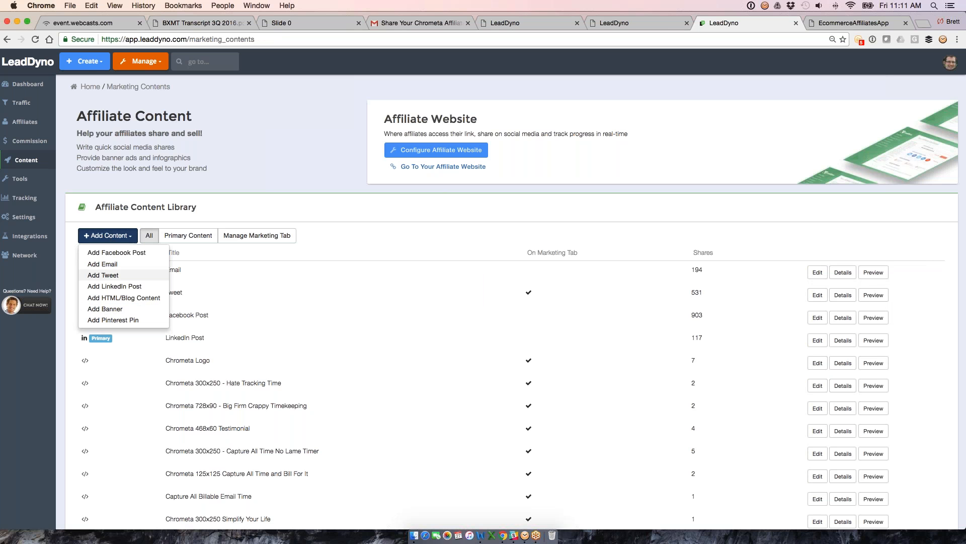
left_click(19, 179)
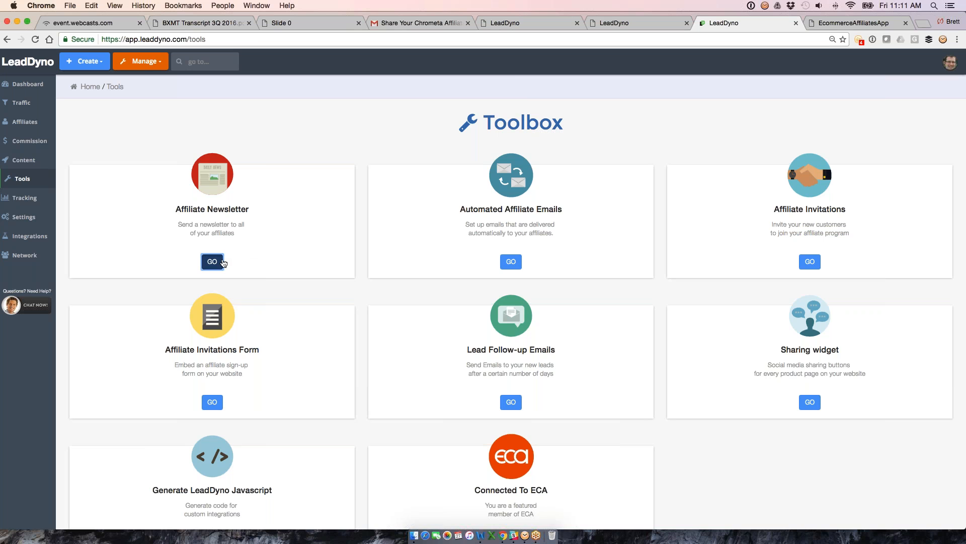
left_click(211, 262)
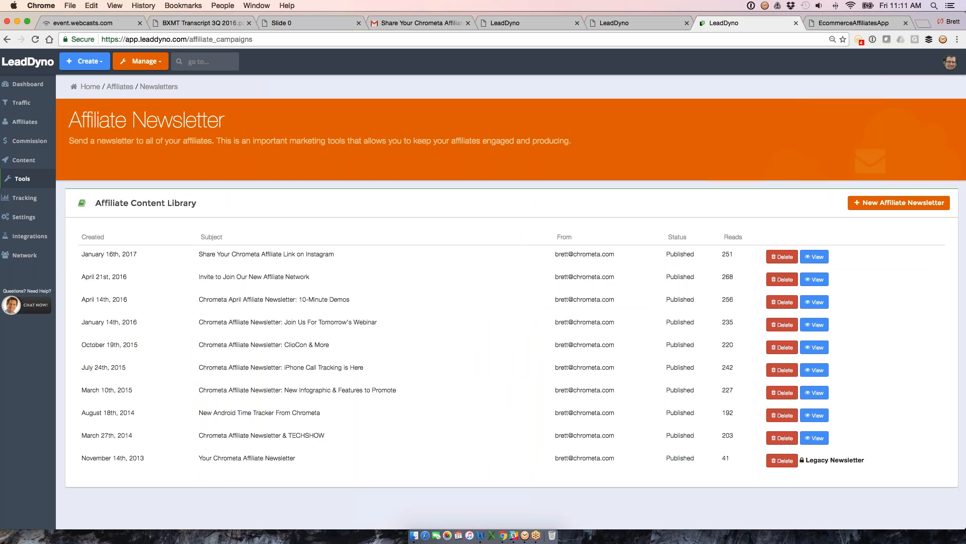
left_click(815, 256)
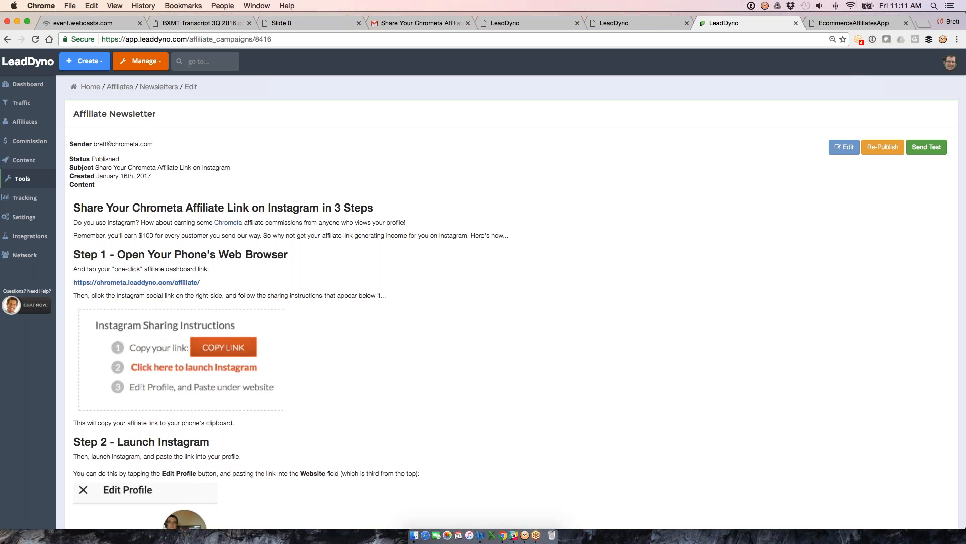
left_click(845, 147)
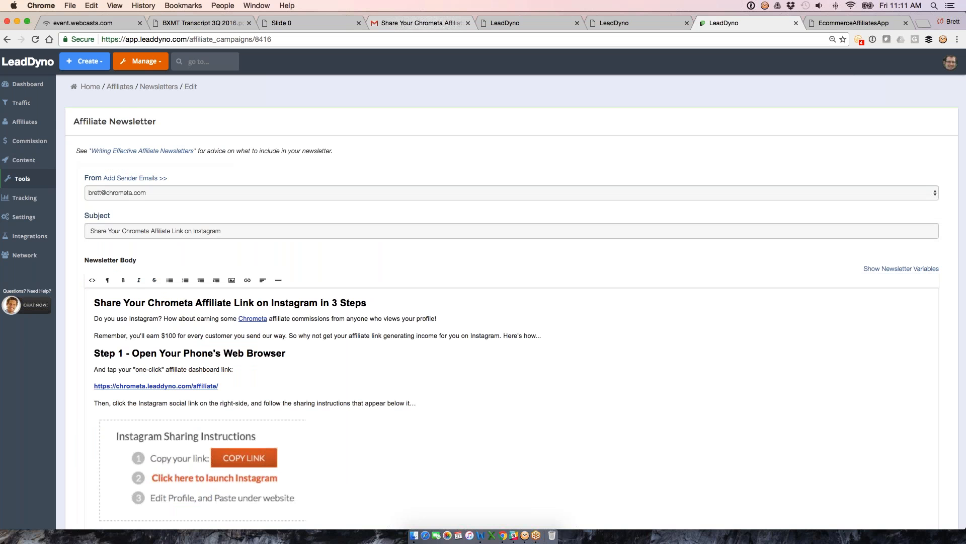
scroll("down", 3)
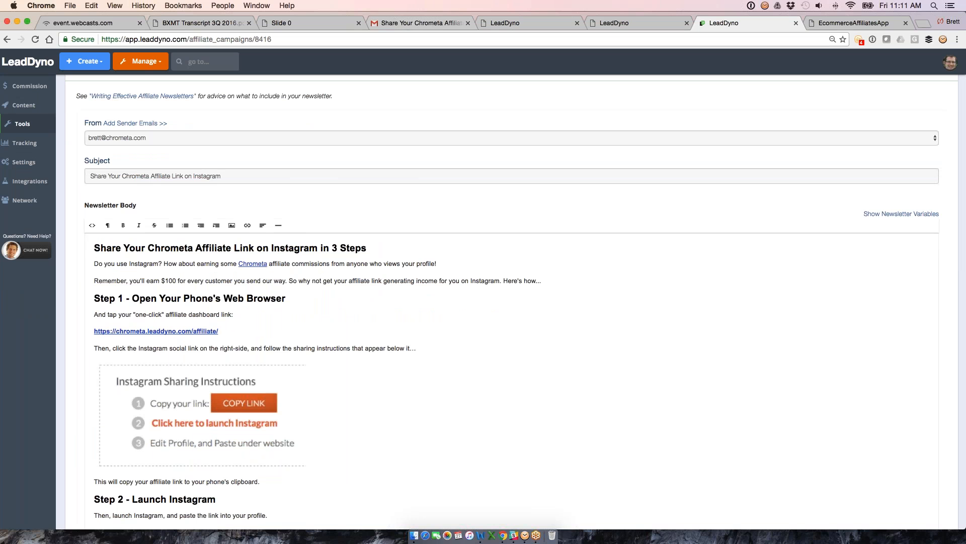
left_click(421, 22)
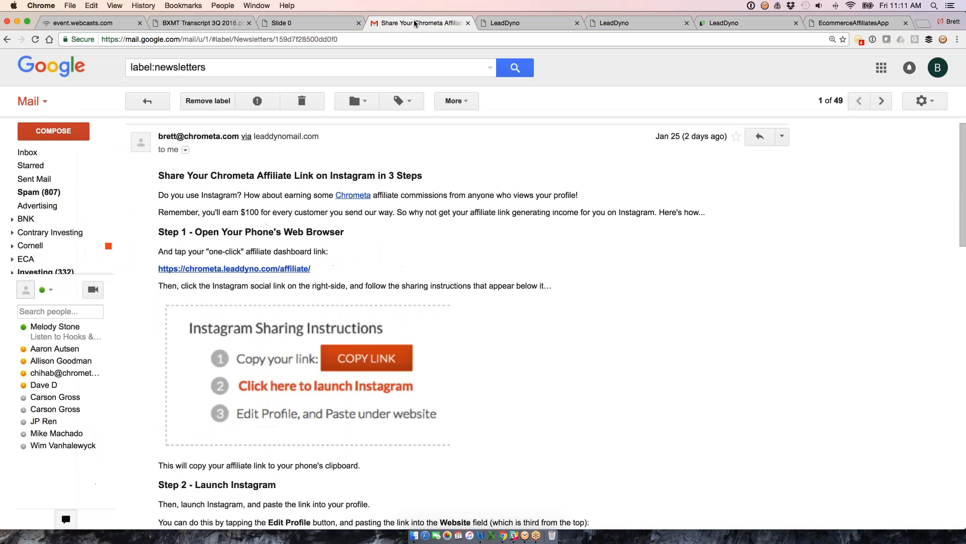
left_click(747, 22)
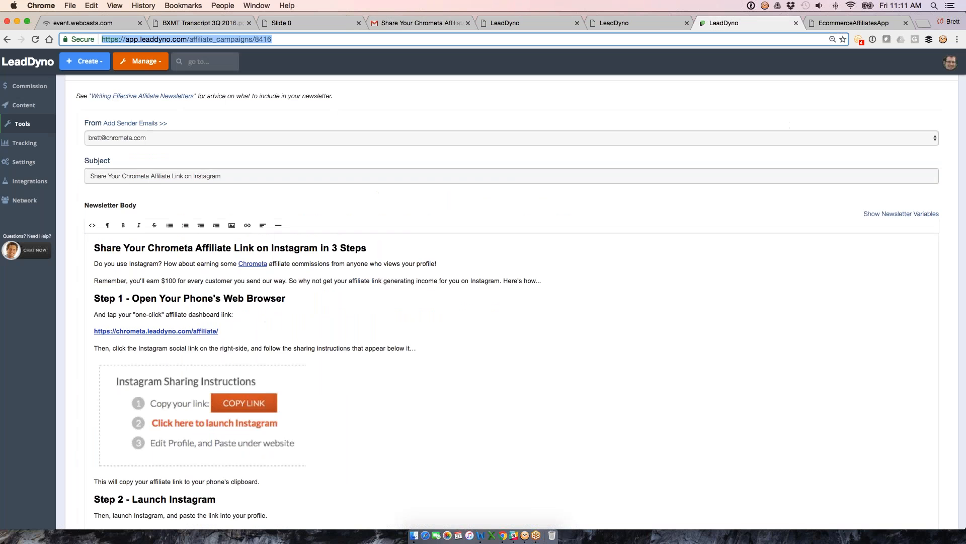
scroll("down", 3)
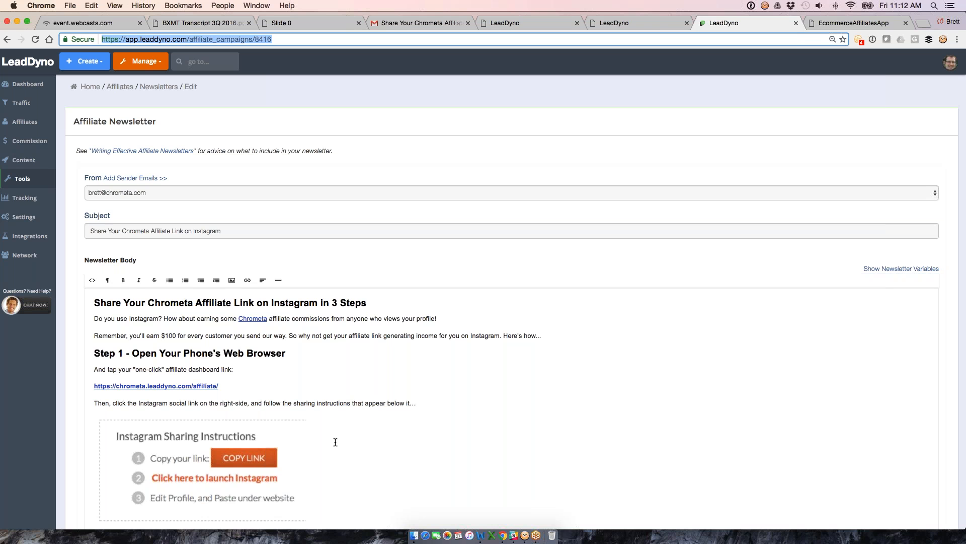
scroll("down", 3)
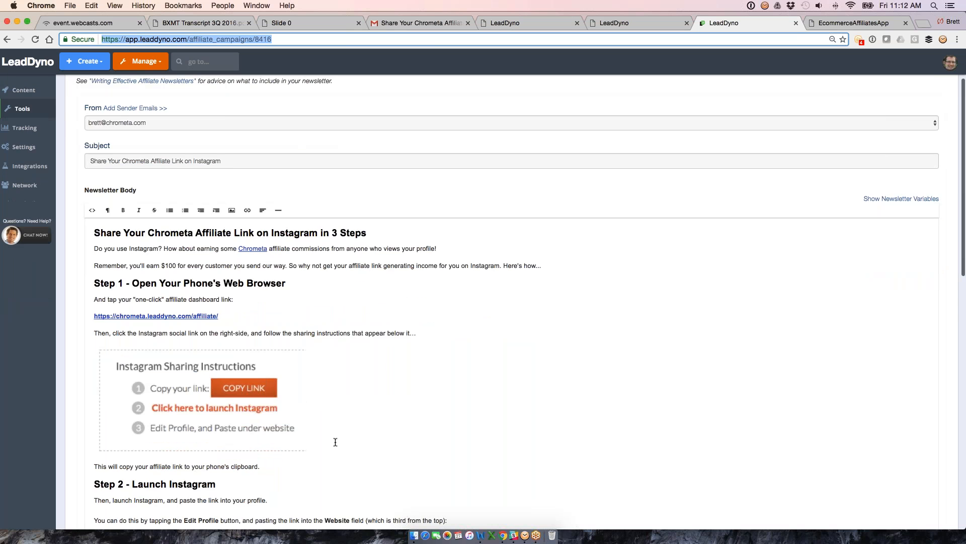
scroll("down", 3)
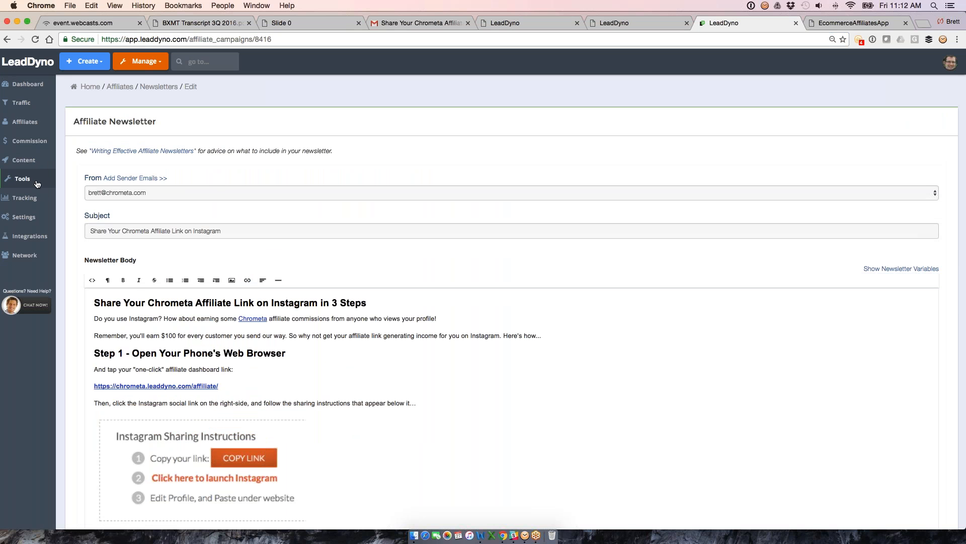
From the Toolbox, view the Automated Affiliate Emails' new-signup welcome email, leaving it unchanged
left_click(22, 179)
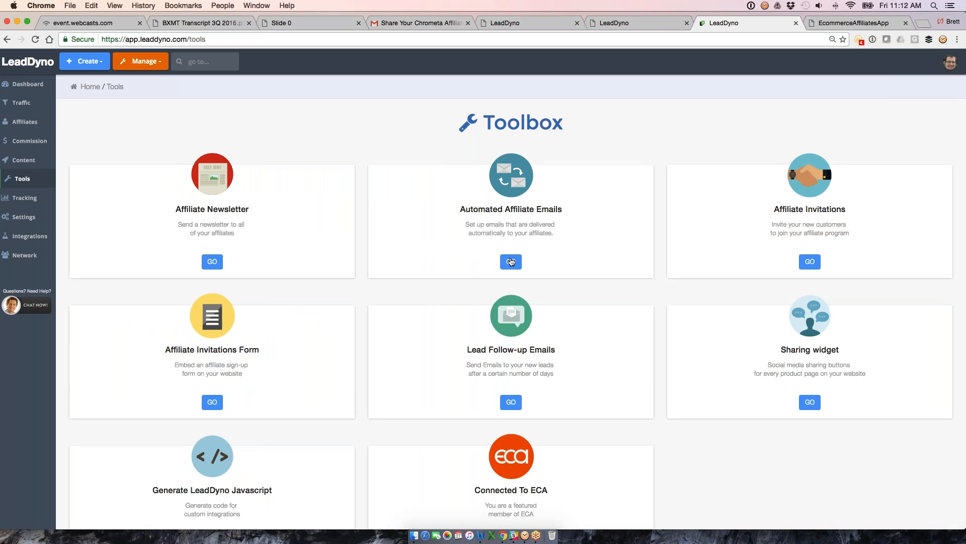
left_click(510, 261)
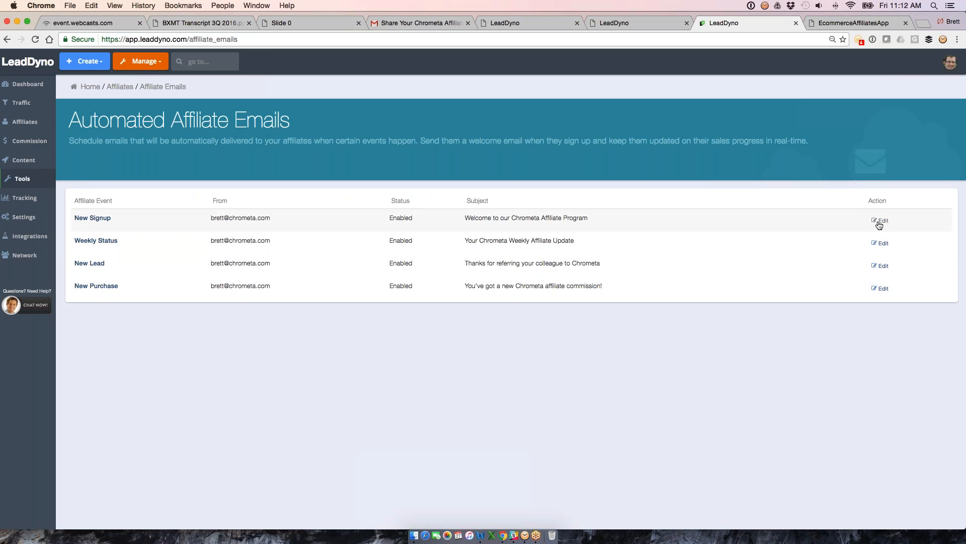
left_click(884, 221)
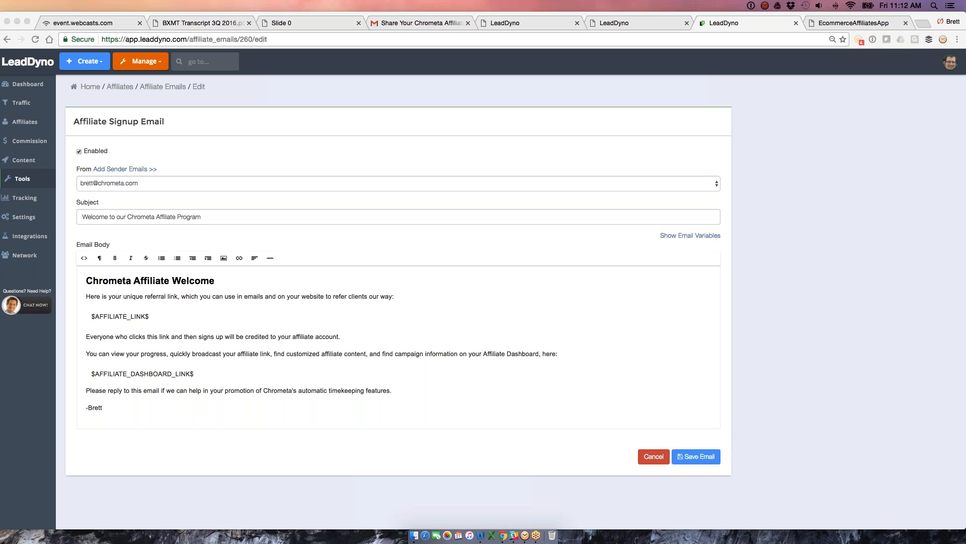
mouse_move(193, 300)
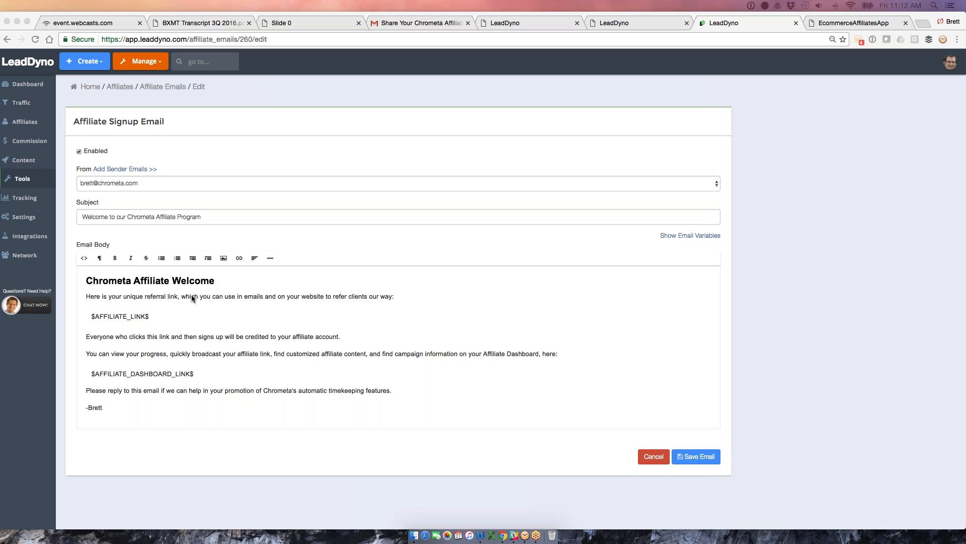
mouse_move(161, 258)
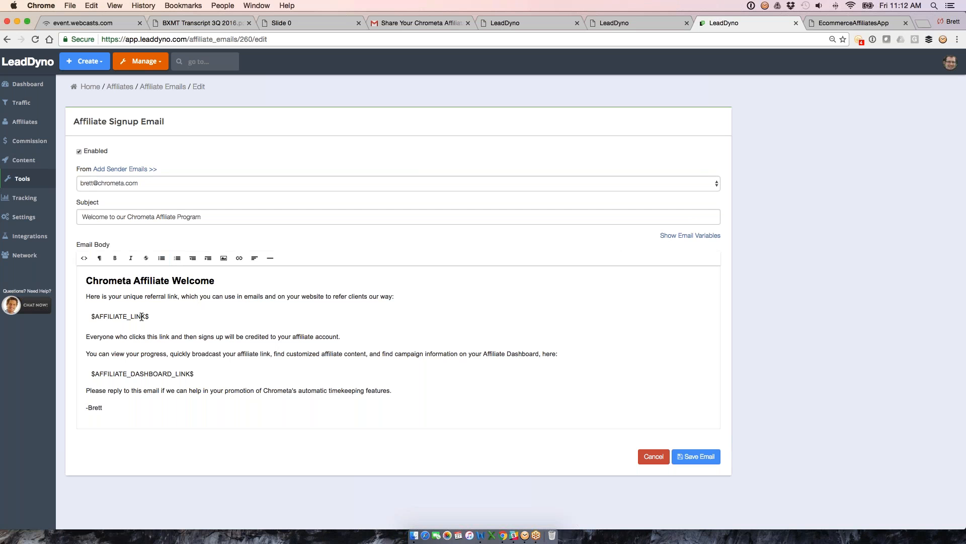
mouse_move(15, 179)
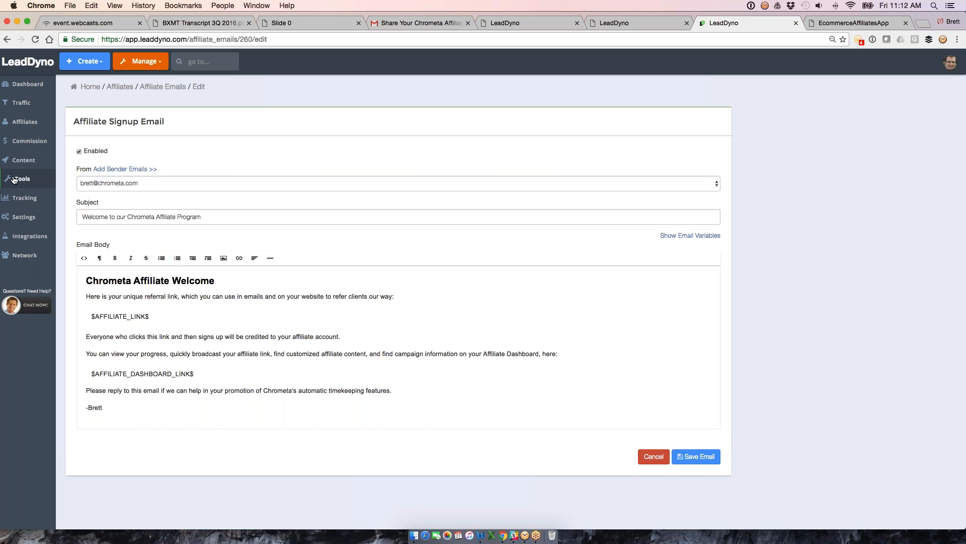
left_click(21, 179)
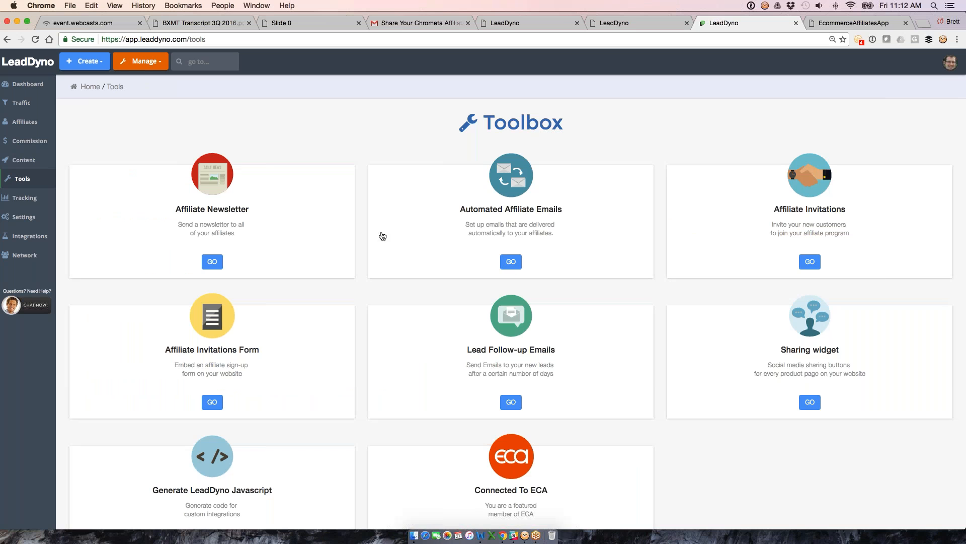
View the On Affiliate Purchase email with its existing sender, then return to the Toolbox
left_click(510, 262)
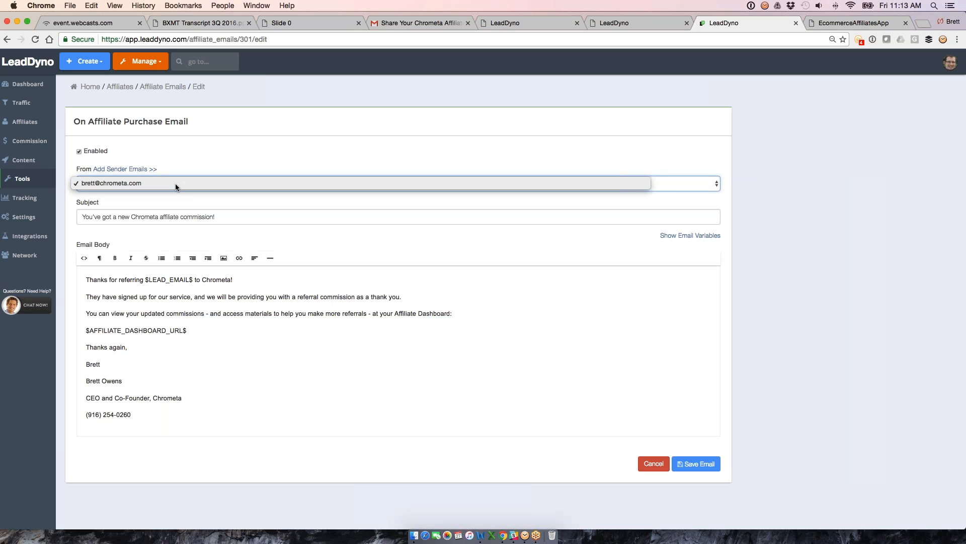
left_click(110, 183)
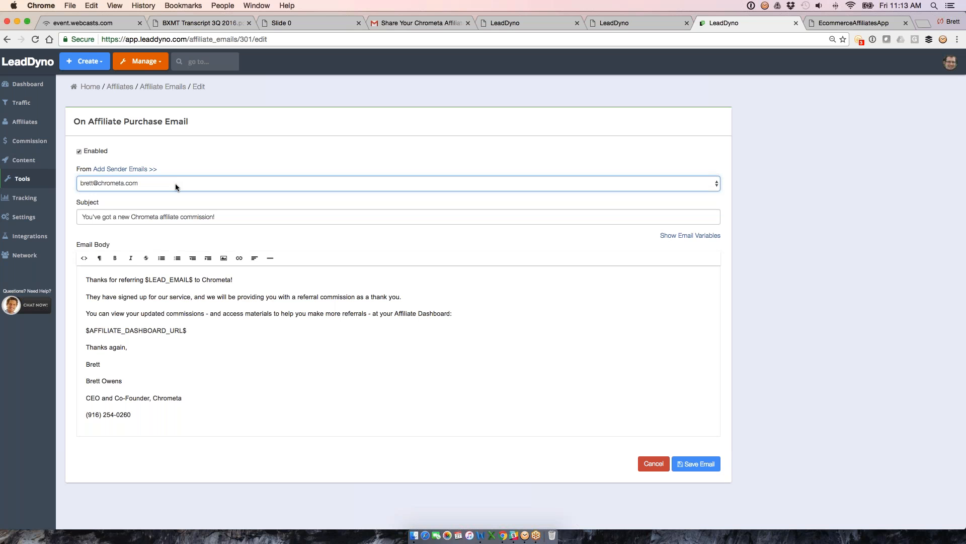
mouse_move(356, 24)
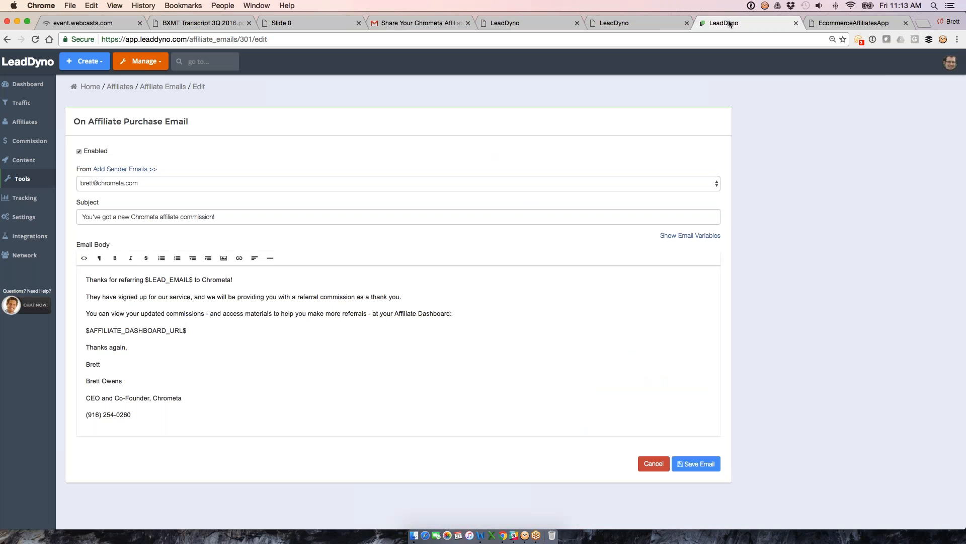
left_click(21, 180)
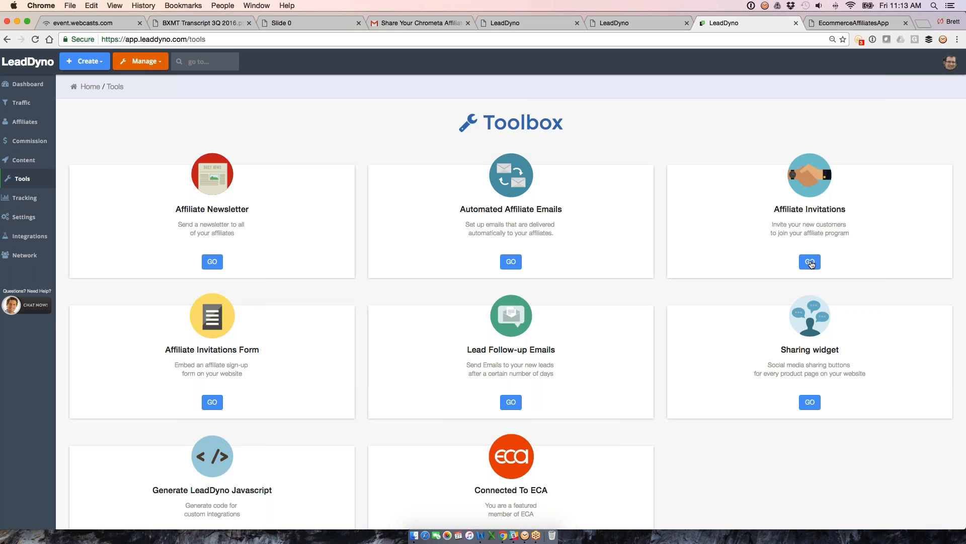
View the Affiliate Invitation Email template, then switch to the EcommerceAffiliates merchant directory
left_click(809, 262)
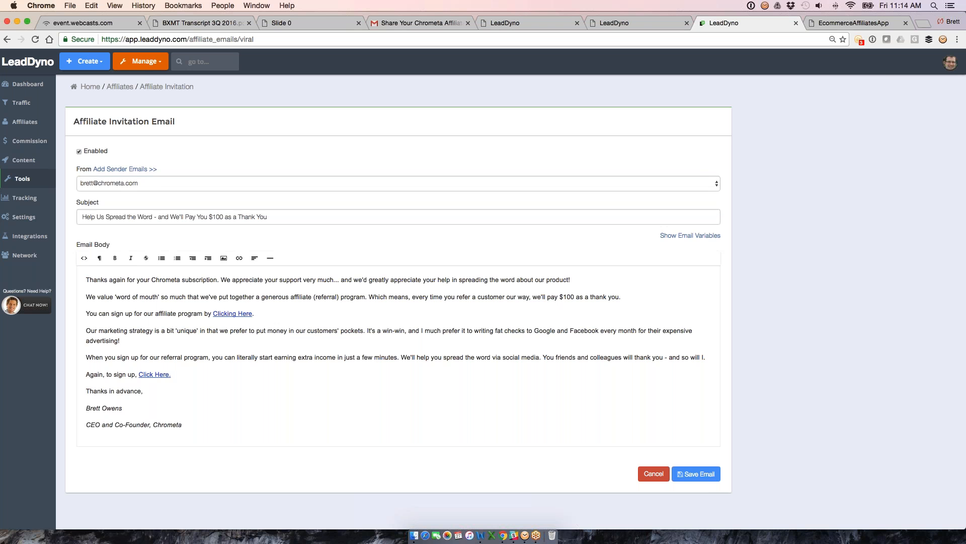
mouse_move(125, 154)
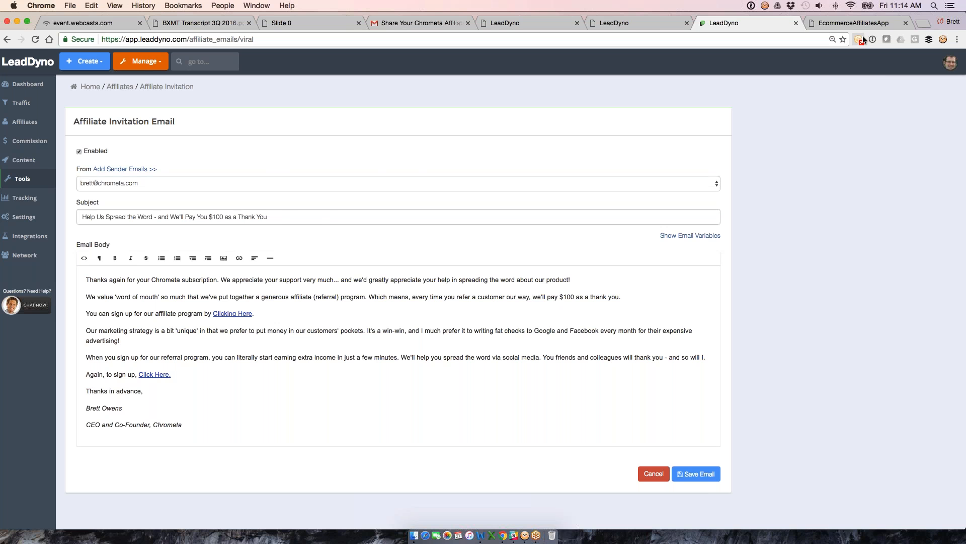
left_click(857, 23)
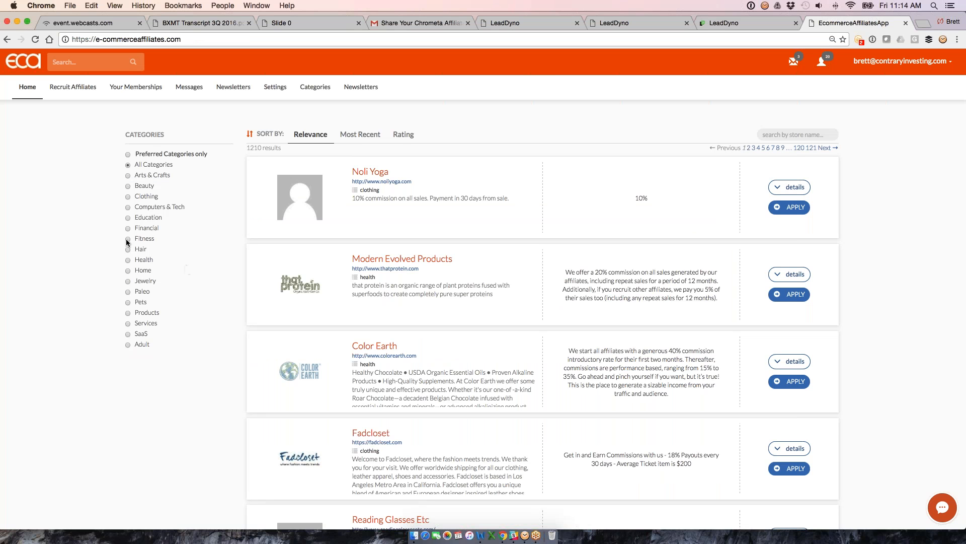
Filter merchants to Fitness, then Clothing, and show PAUL PARKMAN Handmade Shoes' commission details
left_click(128, 238)
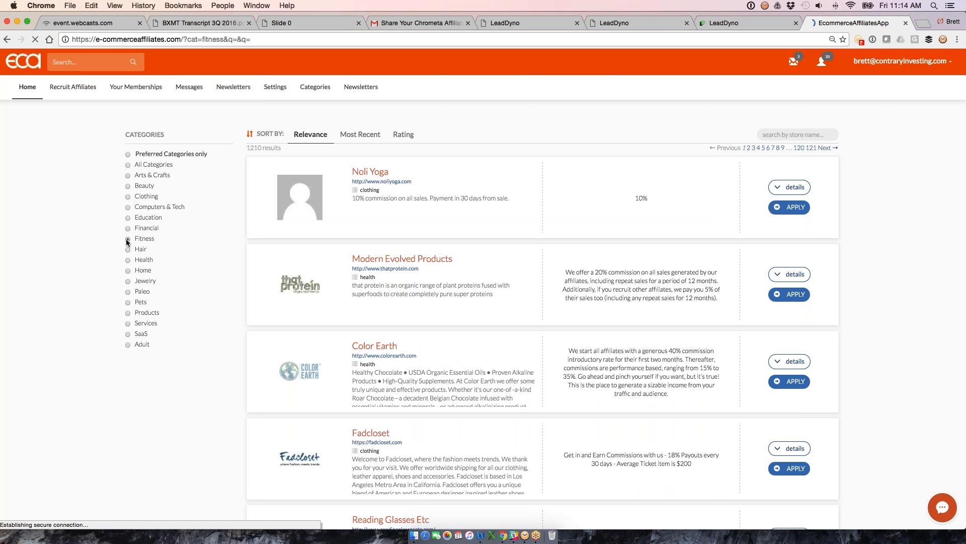
left_click(127, 239)
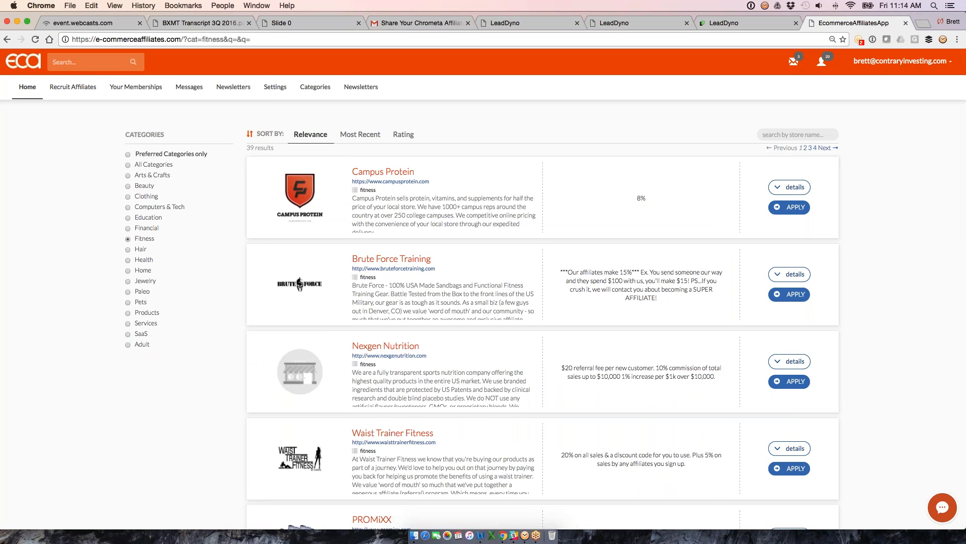
left_click(128, 196)
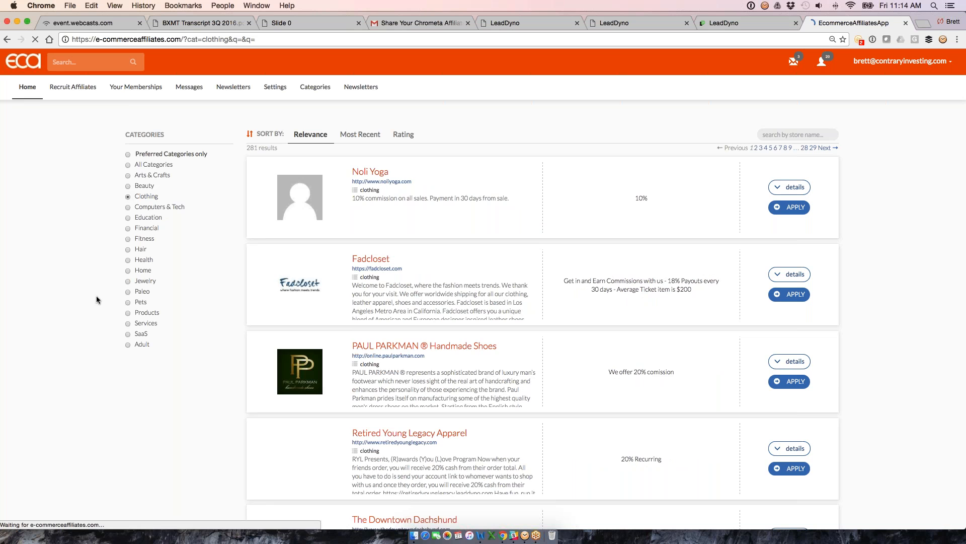
scroll("down", 3)
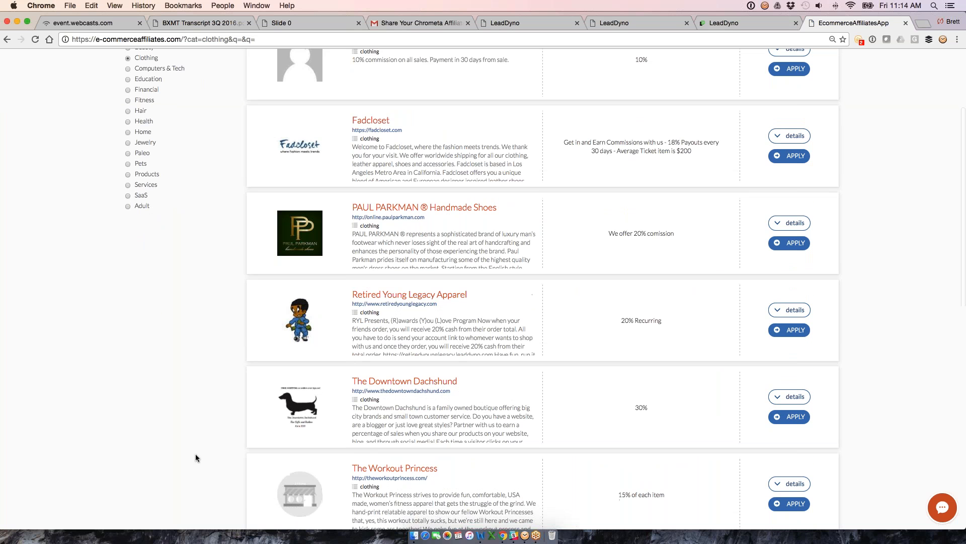
scroll("down", 3)
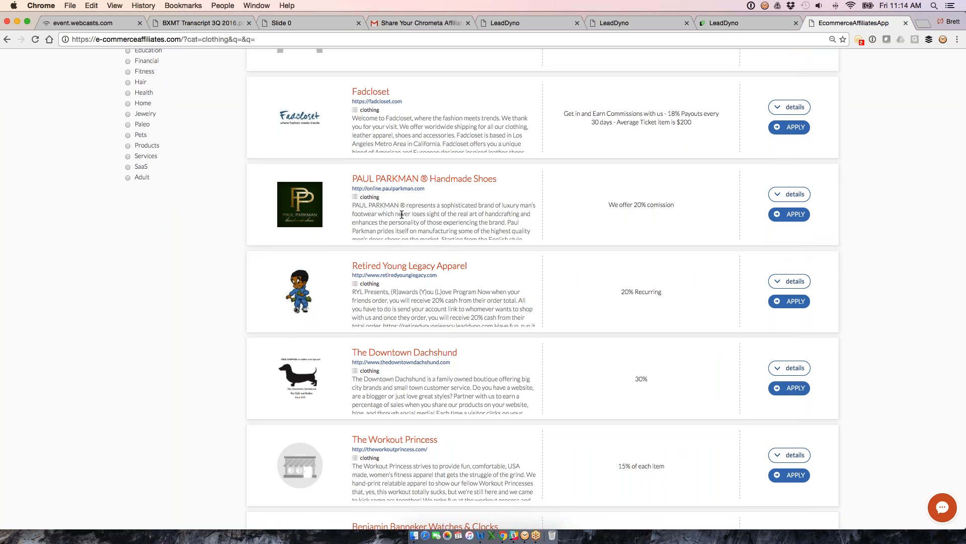
left_click(789, 194)
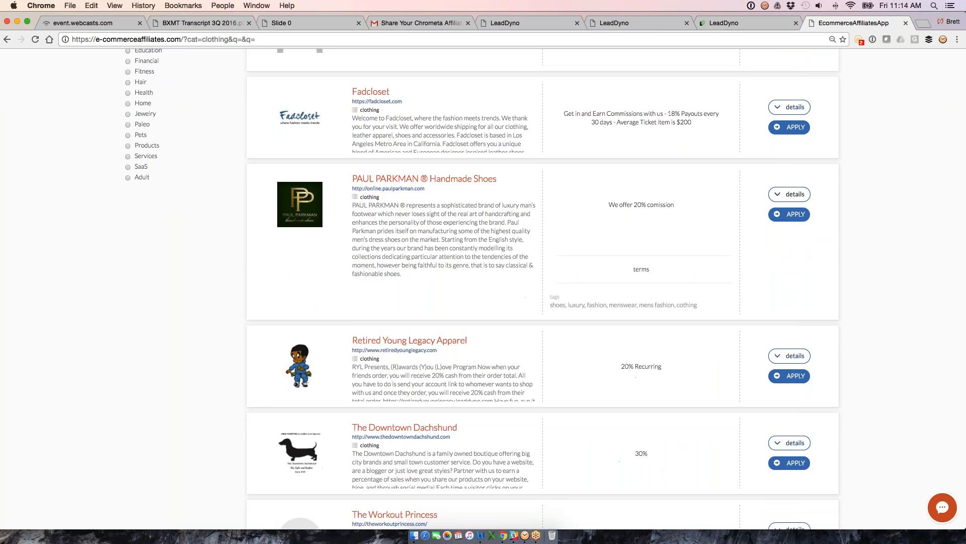
scroll("down", 3)
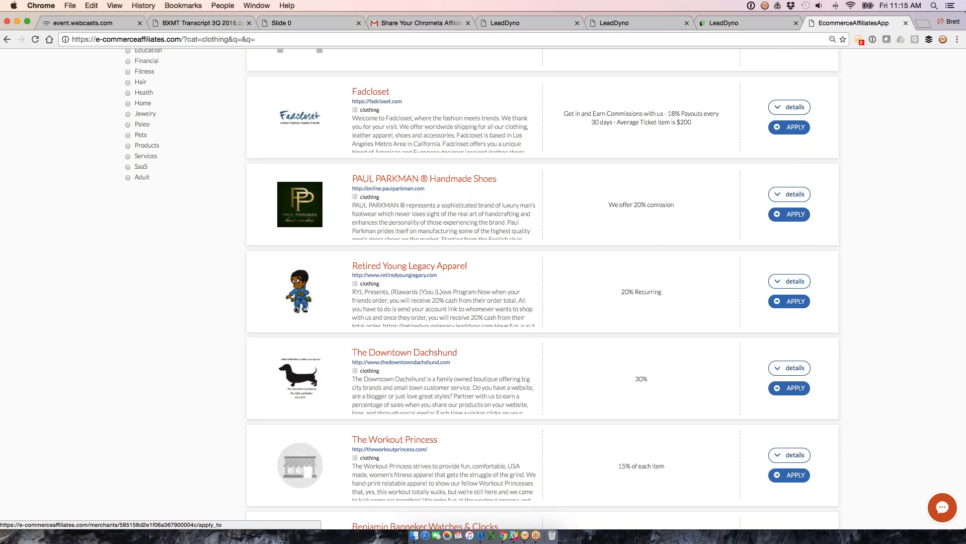
Back in LeadDyno, view the Network recruitment join page, then return to the Dashboard
left_click(747, 23)
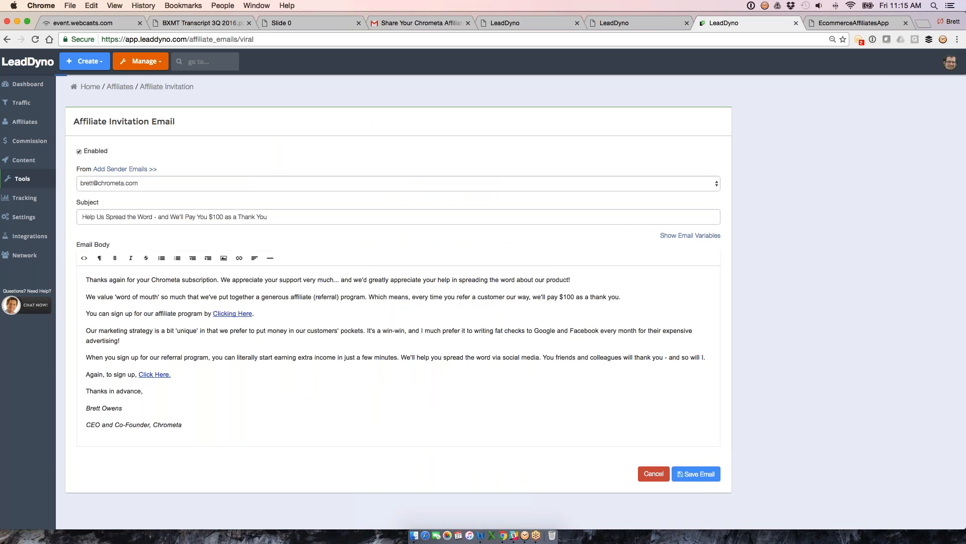
left_click(22, 254)
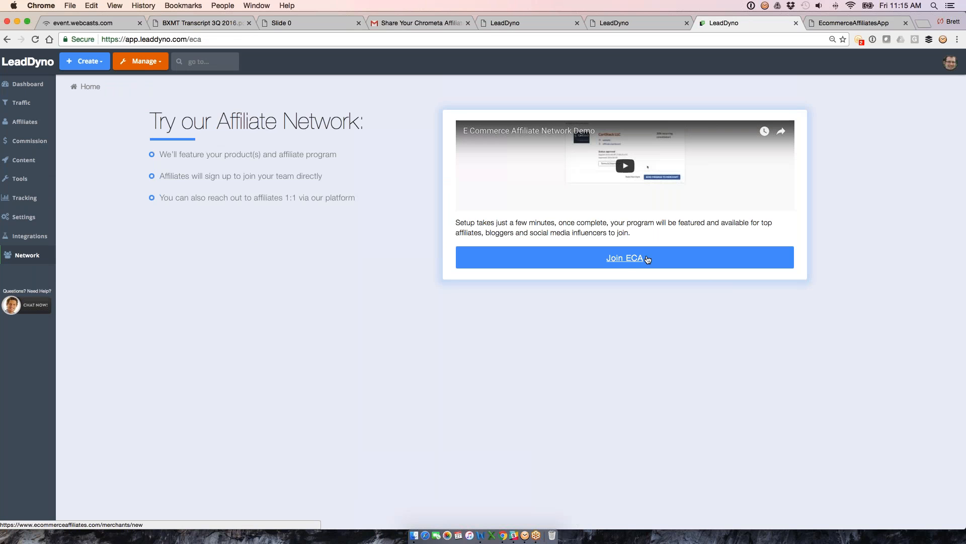
mouse_move(635, 266)
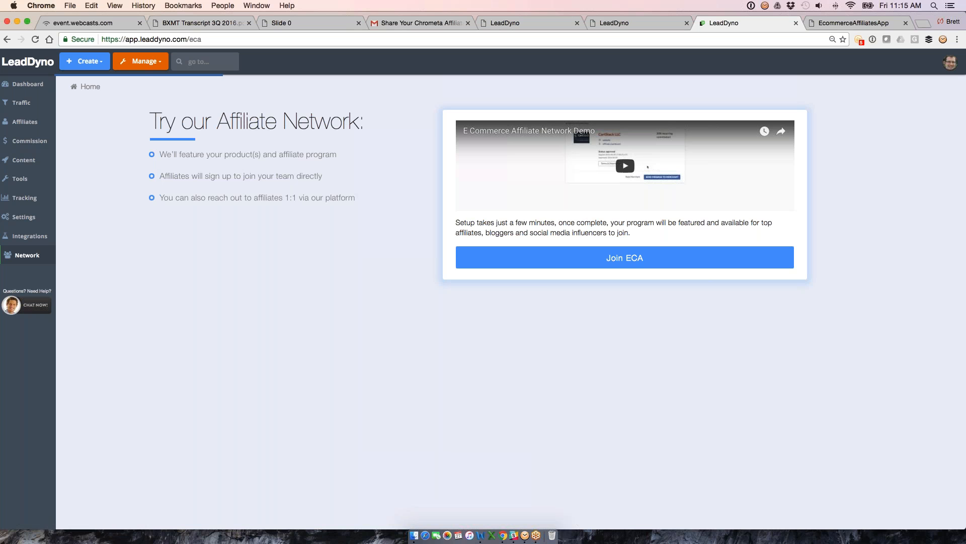
left_click(23, 85)
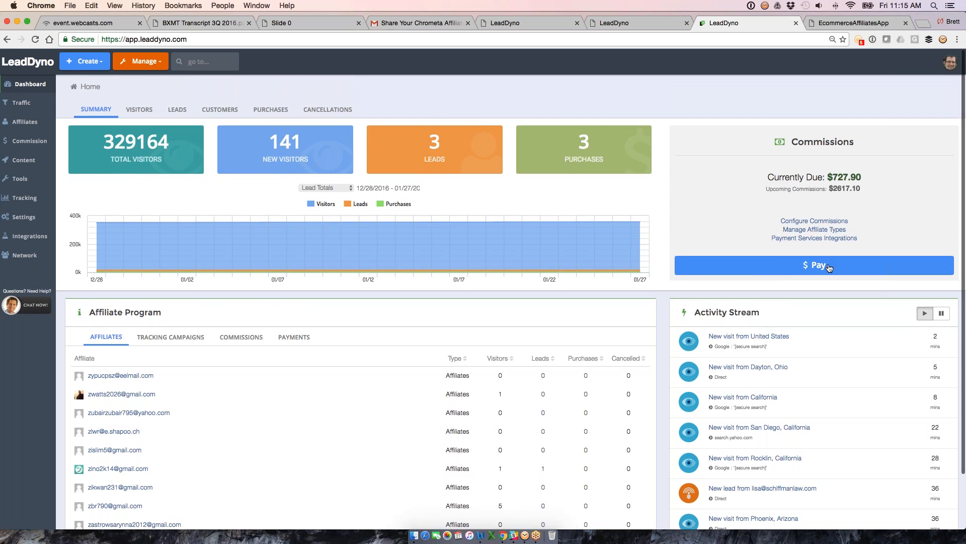
On Pay Affiliate Commissions, set pay-through to 01/31/2017 and start the $88.35 PayPal payment
left_click(814, 266)
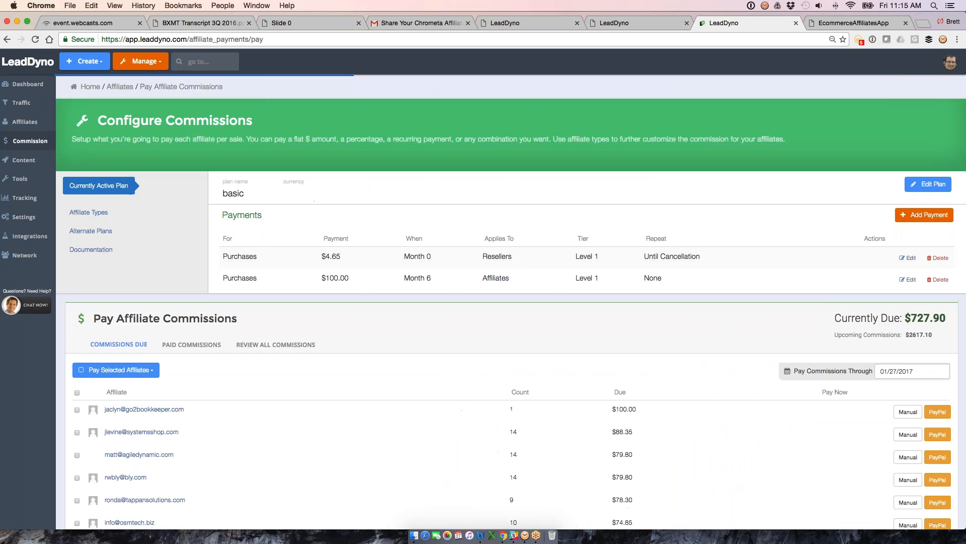
scroll("down", 3)
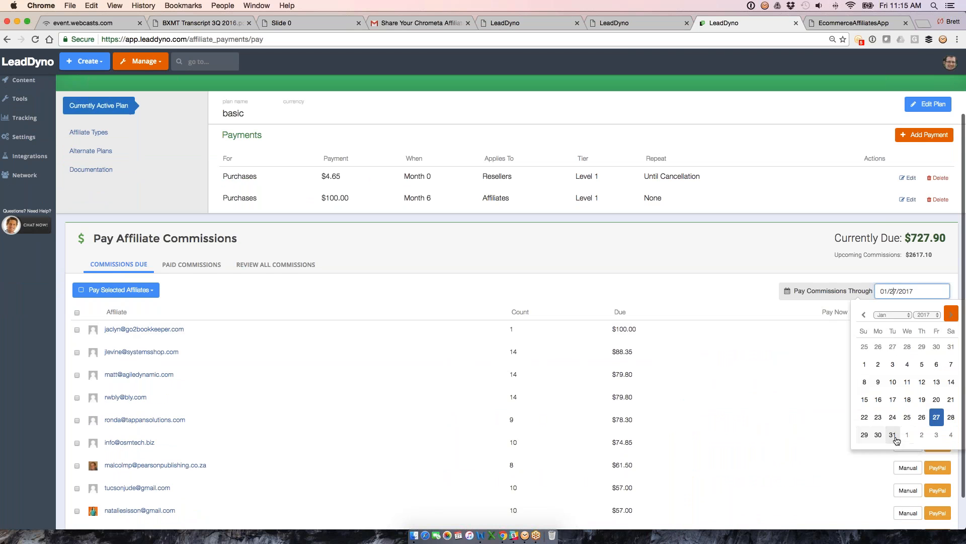
left_click(891, 434)
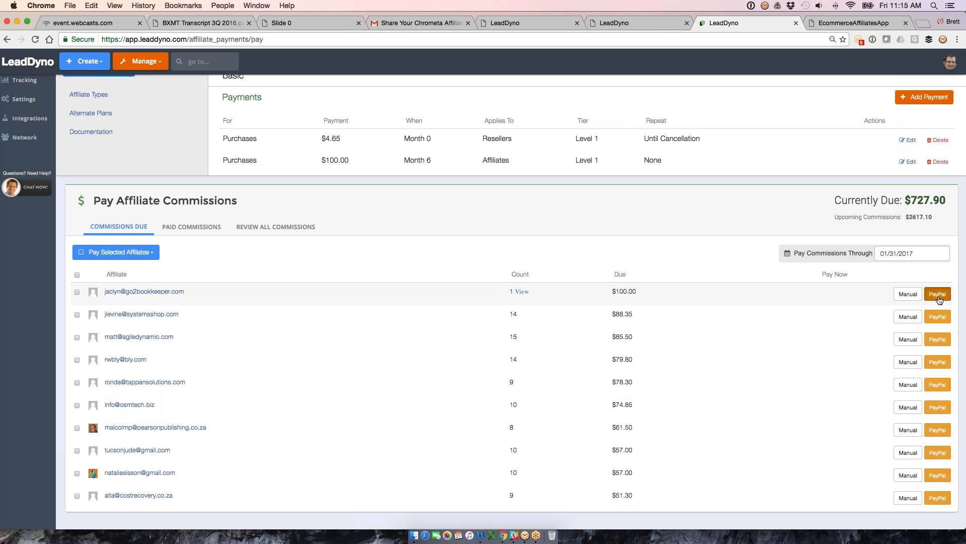
left_click(937, 294)
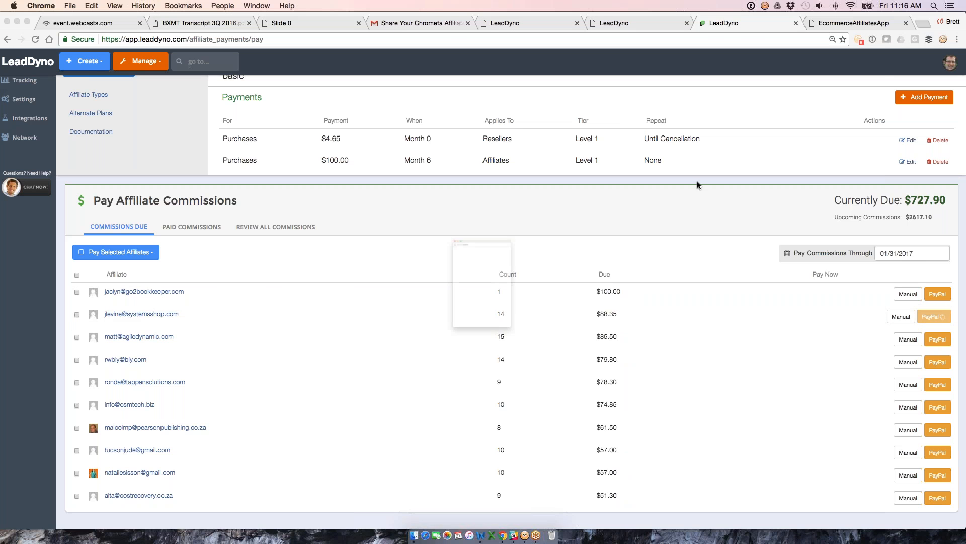
Log in to PayPal, confirm the $88.35 payment to The Systems Shop, and close the confirmation
left_click(938, 316)
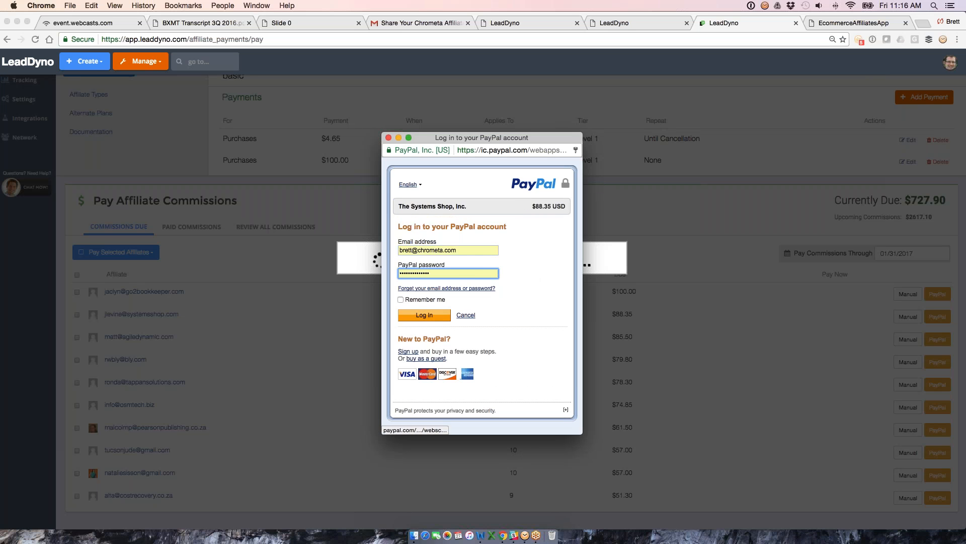
left_click(423, 315)
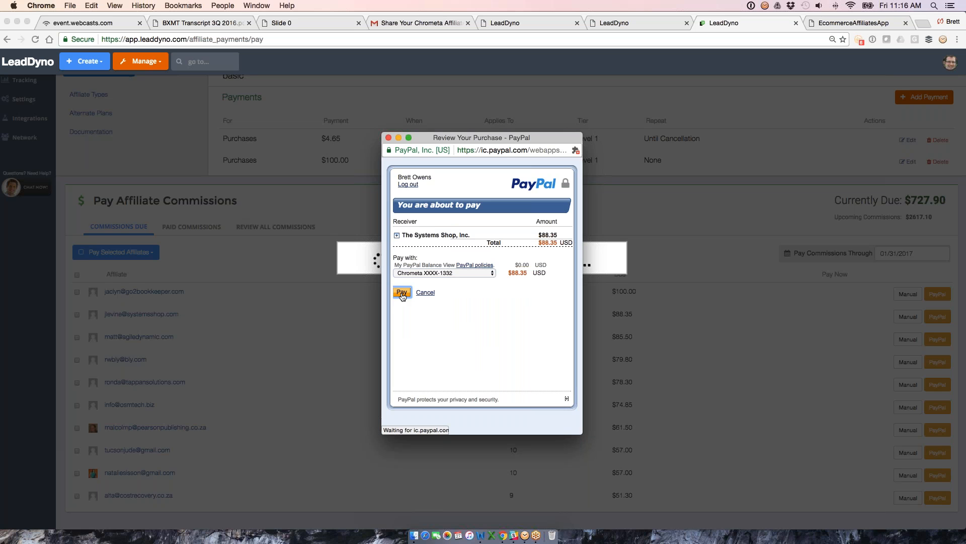
left_click(402, 292)
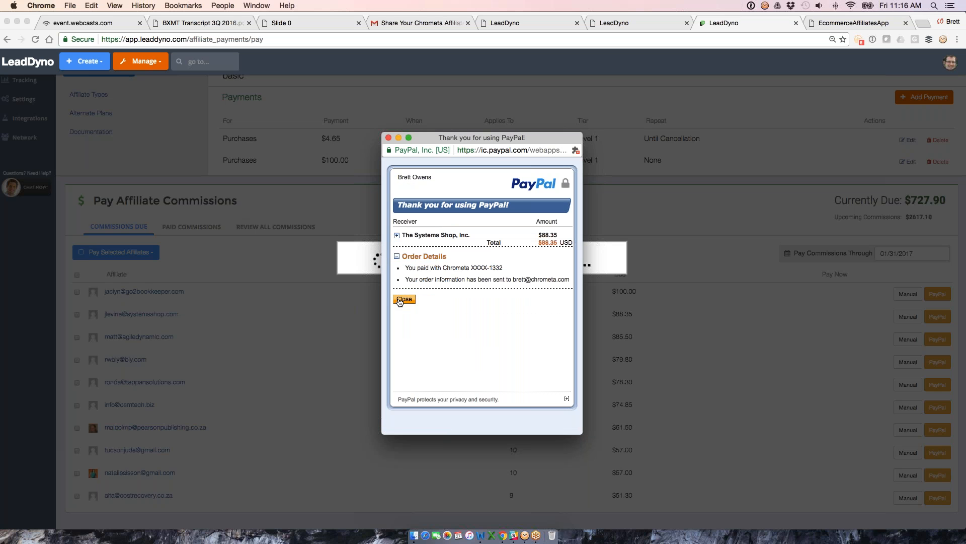
left_click(404, 299)
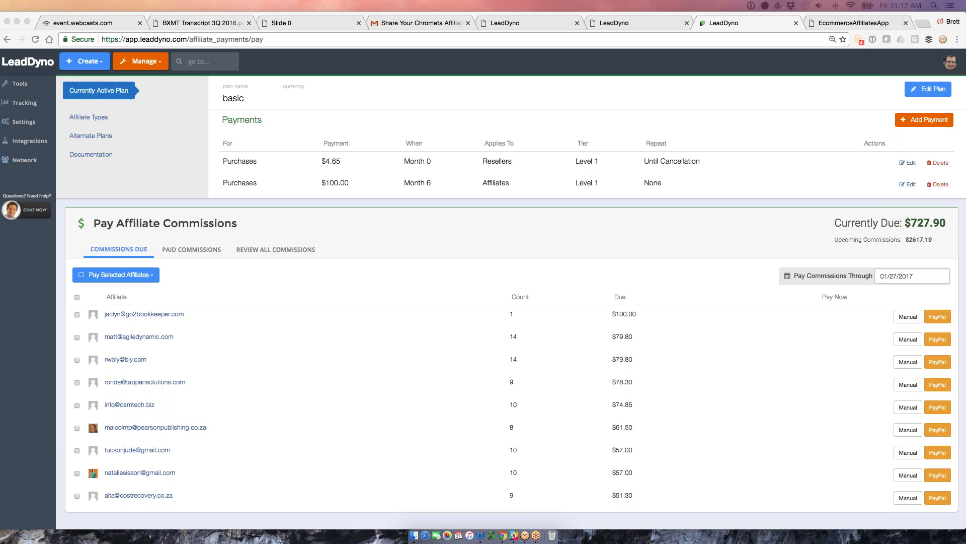
mouse_move(157, 188)
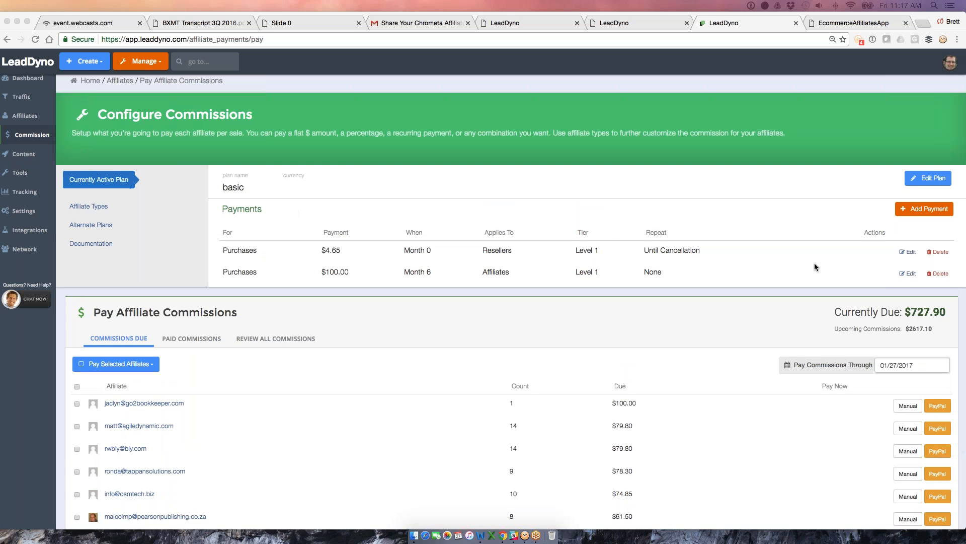
mouse_move(871, 247)
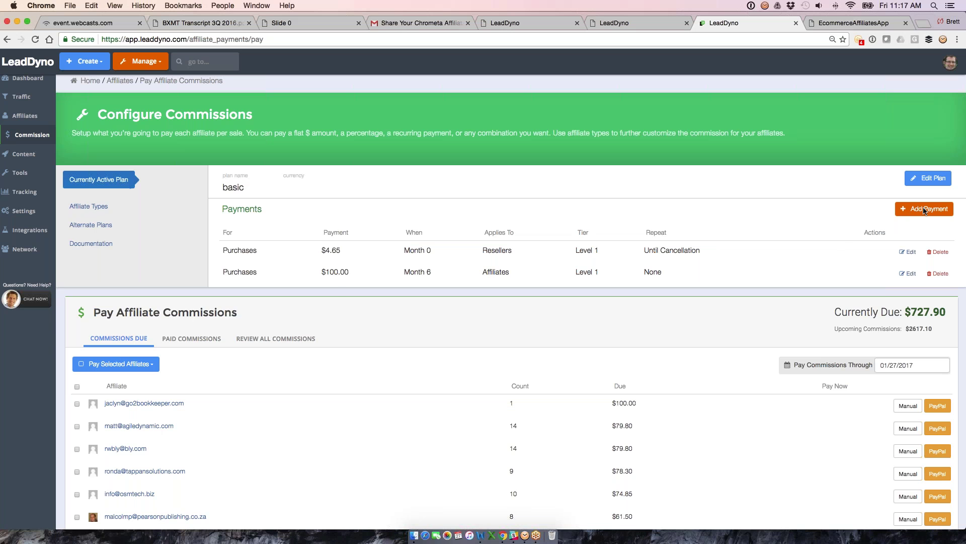
Add a payment type paid 3 months after purchase as a fixed amount of 50
left_click(924, 209)
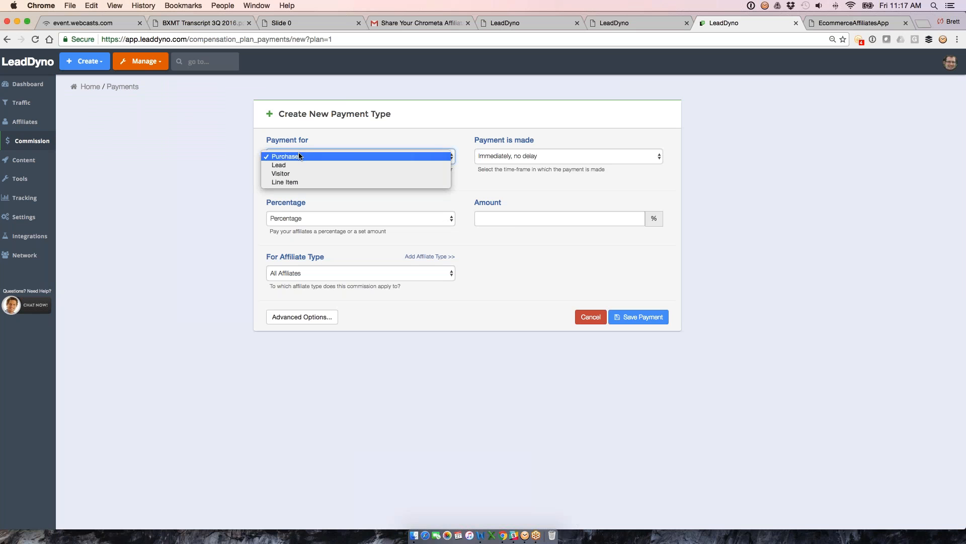
left_click(568, 156)
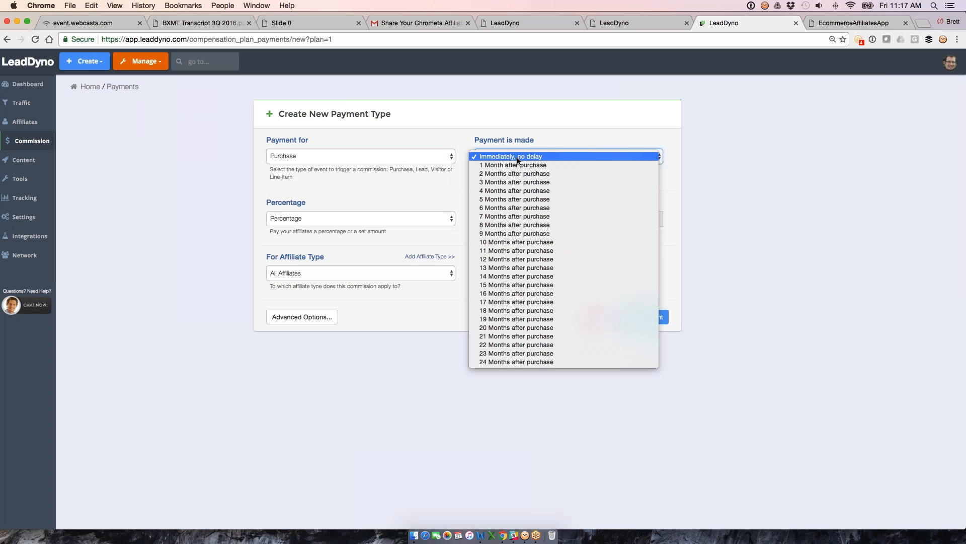
mouse_move(519, 173)
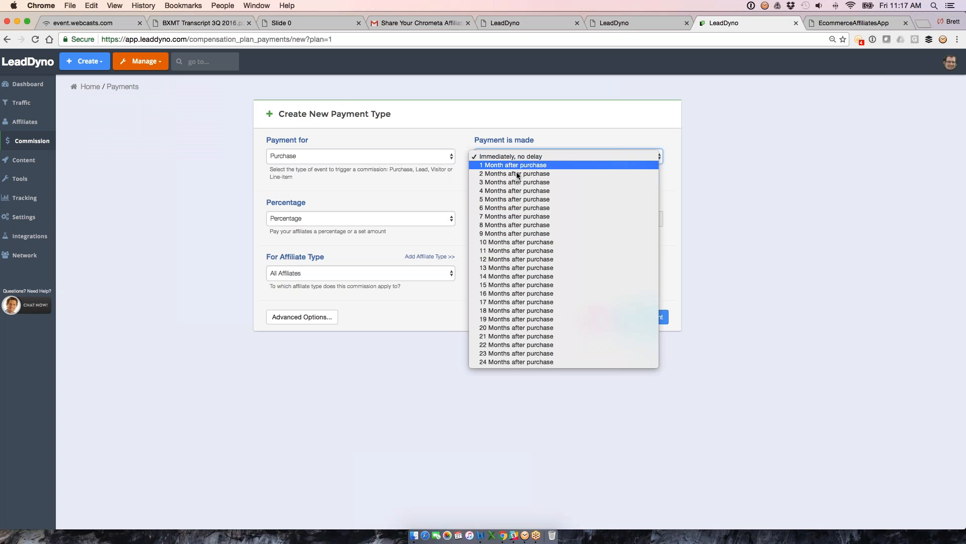
mouse_move(505, 186)
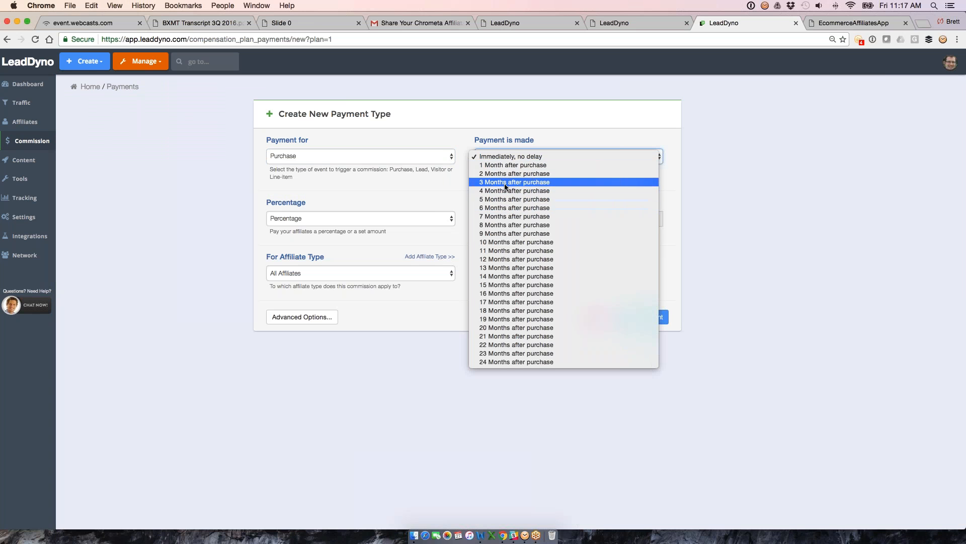
left_click(514, 181)
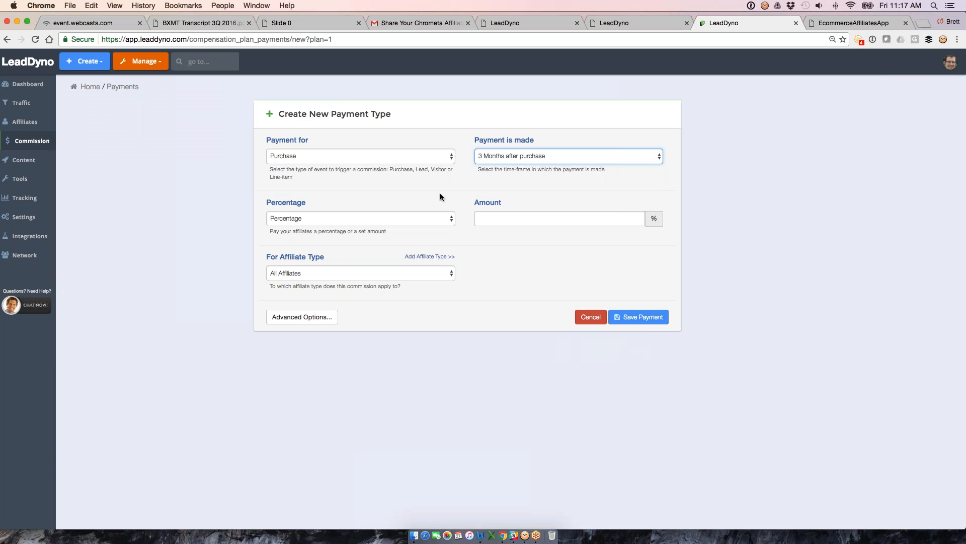
left_click(361, 219)
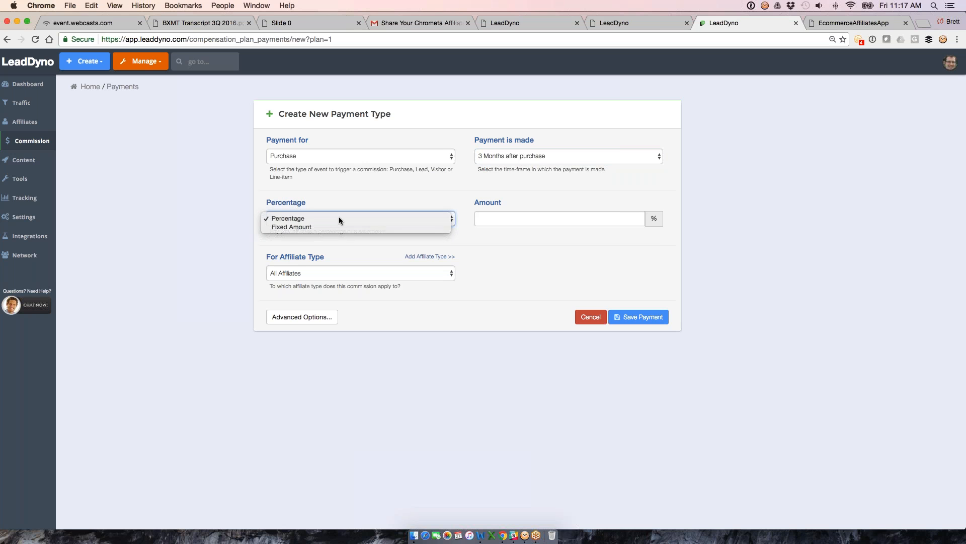
mouse_move(300, 233)
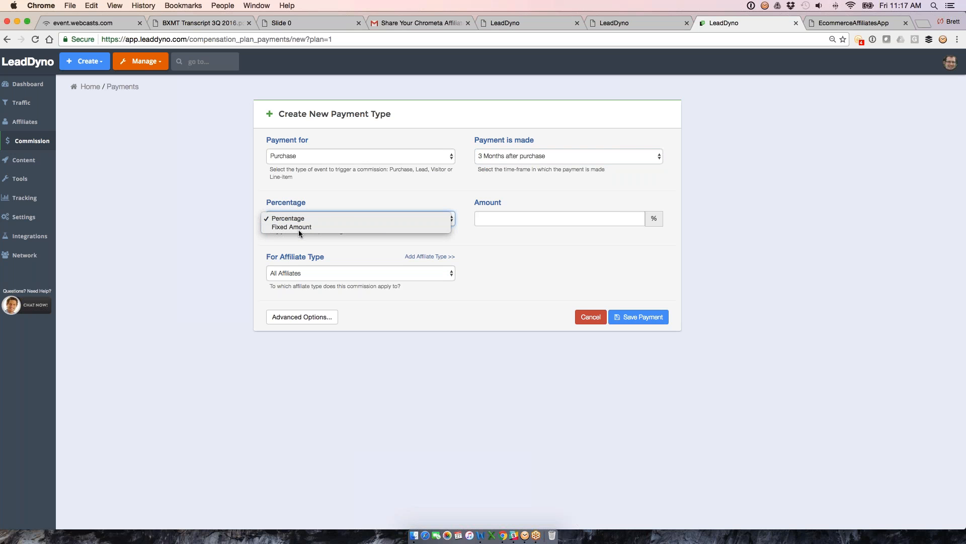
left_click(291, 227)
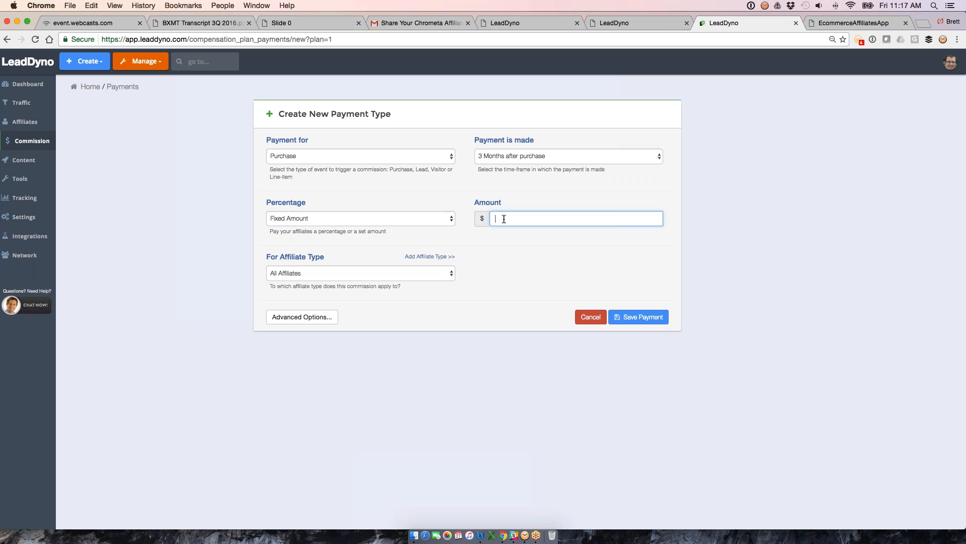
type("5")
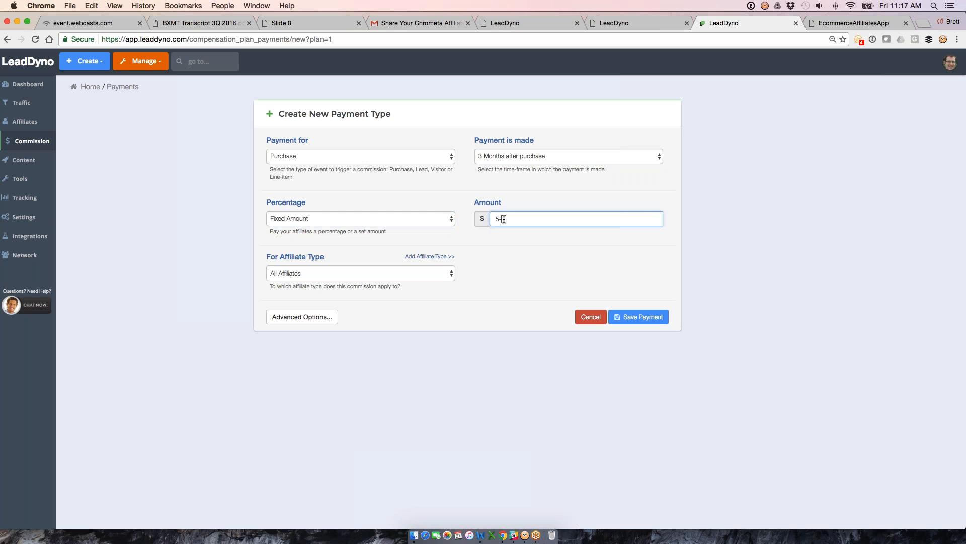
type("0")
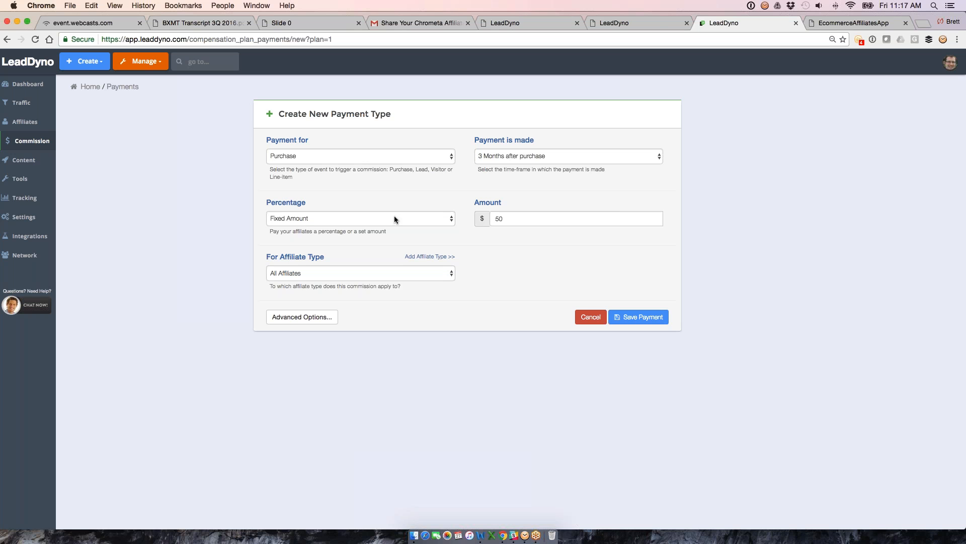
Change it to 15 percent paid immediately, with Repeat Payment until cancellation under Advanced Options
left_click(576, 218)
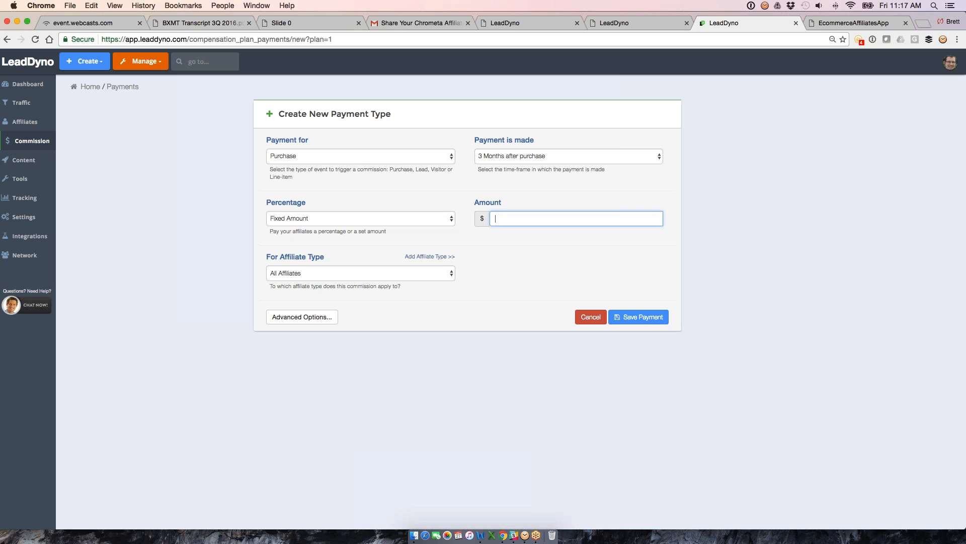
type("15")
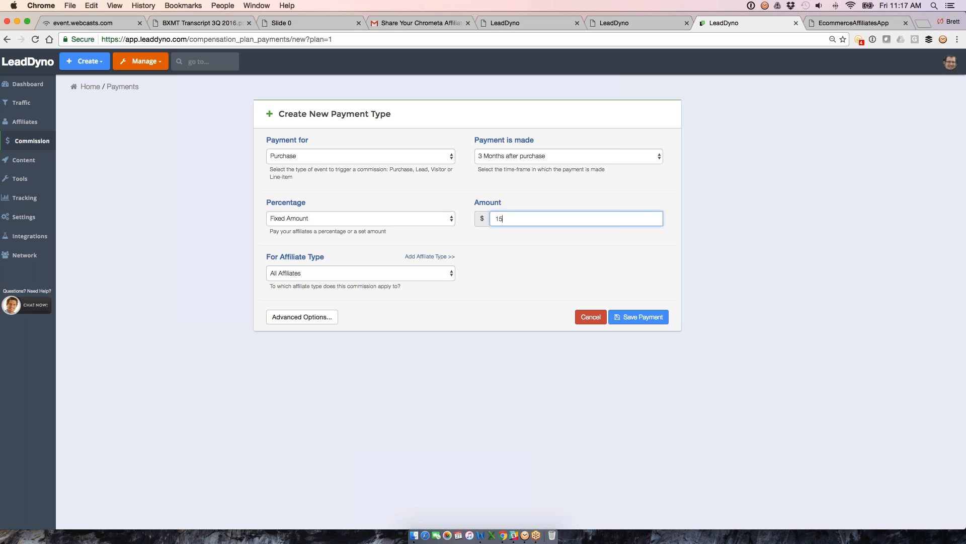
left_click(361, 217)
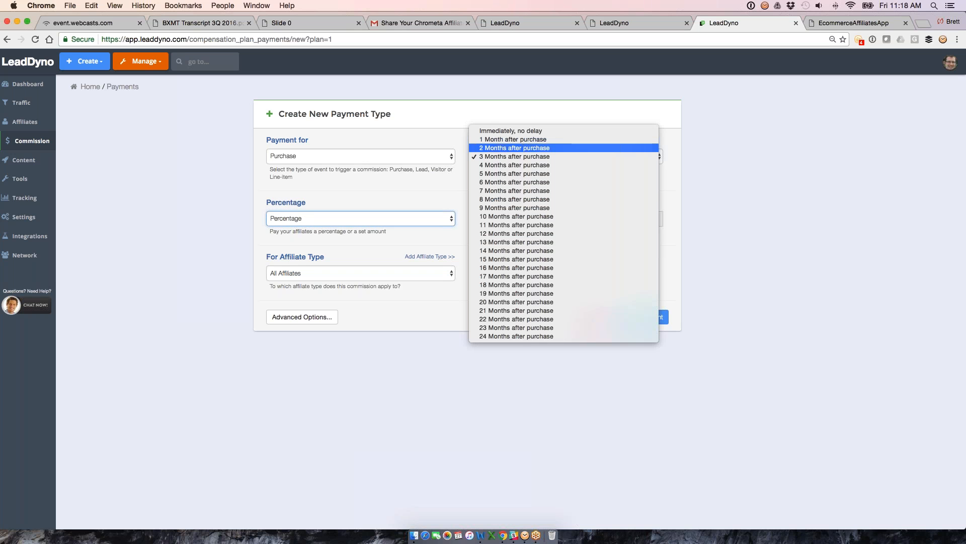
left_click(514, 131)
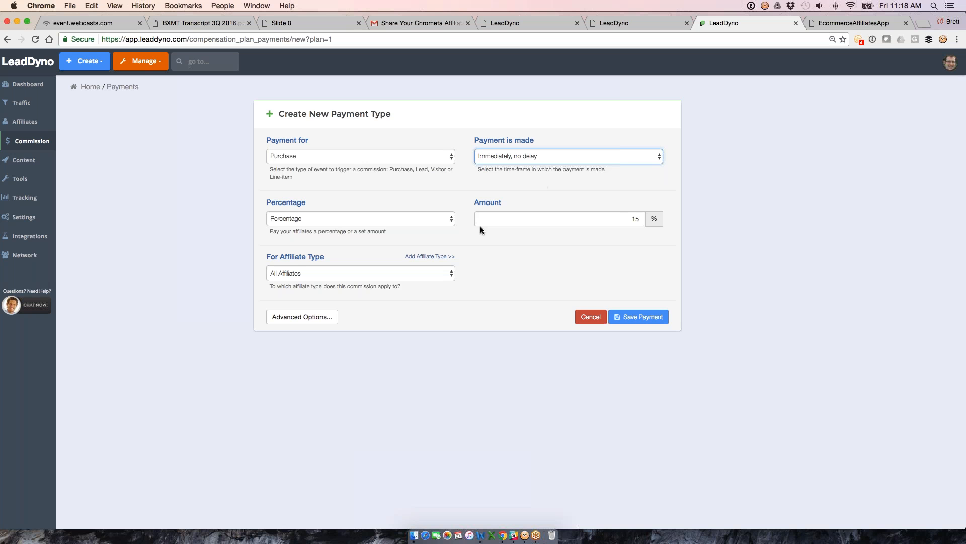
left_click(560, 217)
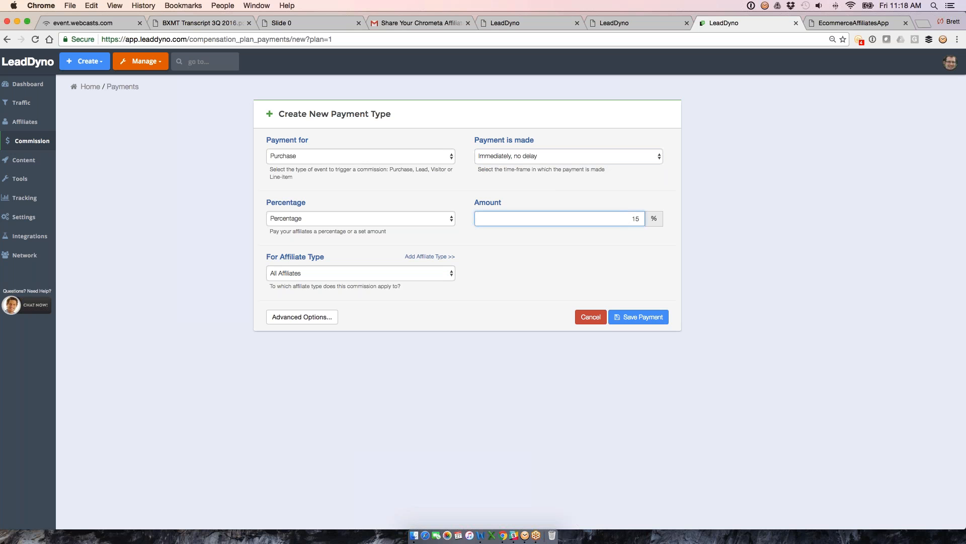
left_click(302, 316)
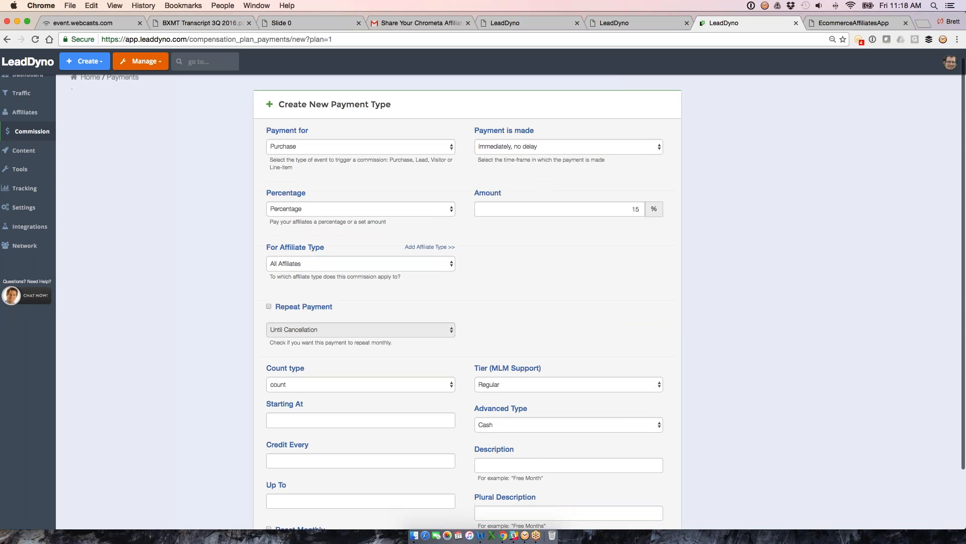
left_click(268, 306)
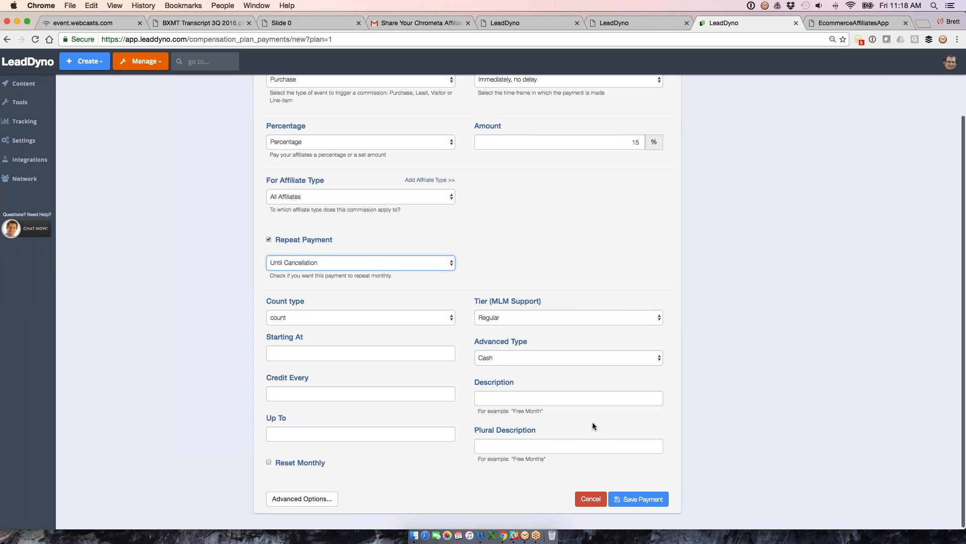
left_click(591, 498)
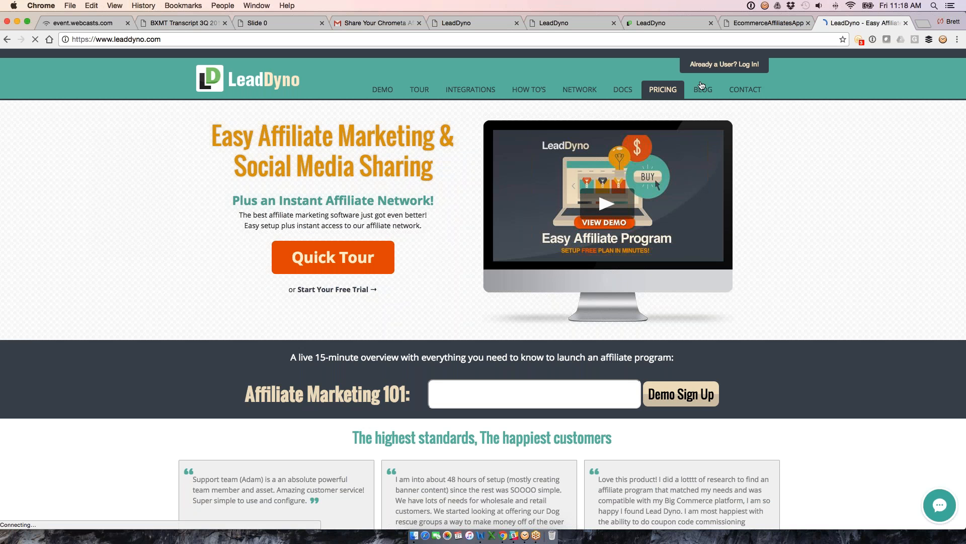
View the leaddyno.com Contact page's support details, then return to the Configure Commissions admin tab
left_click(745, 89)
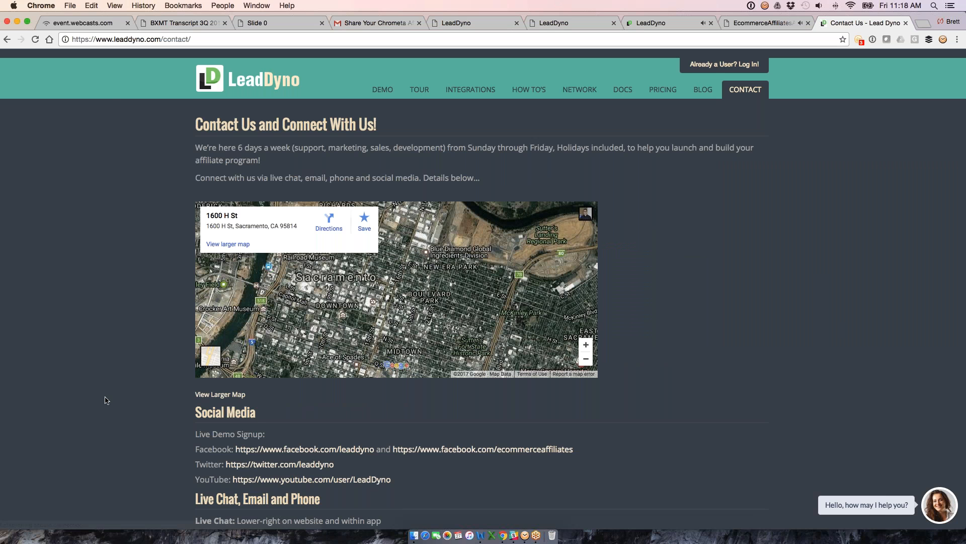
scroll("down", 3)
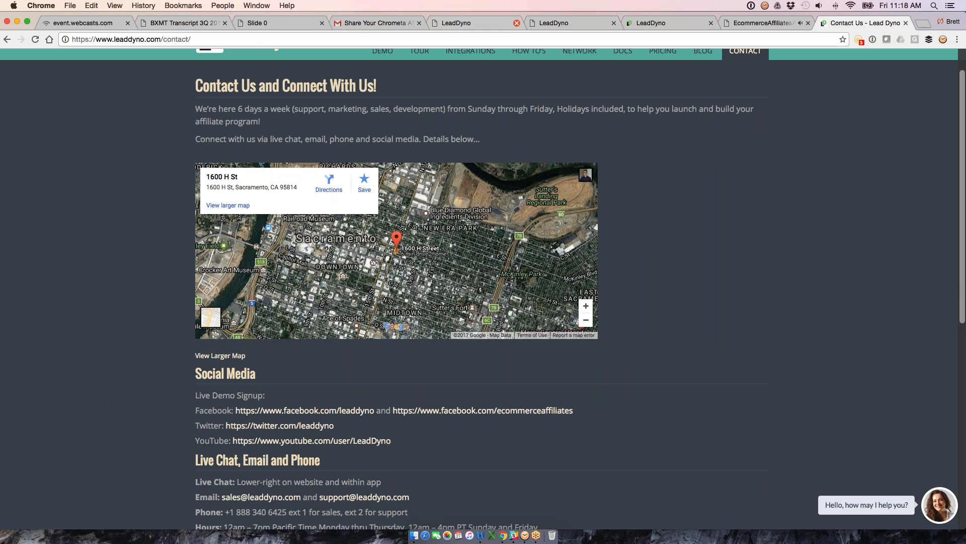
left_click(656, 23)
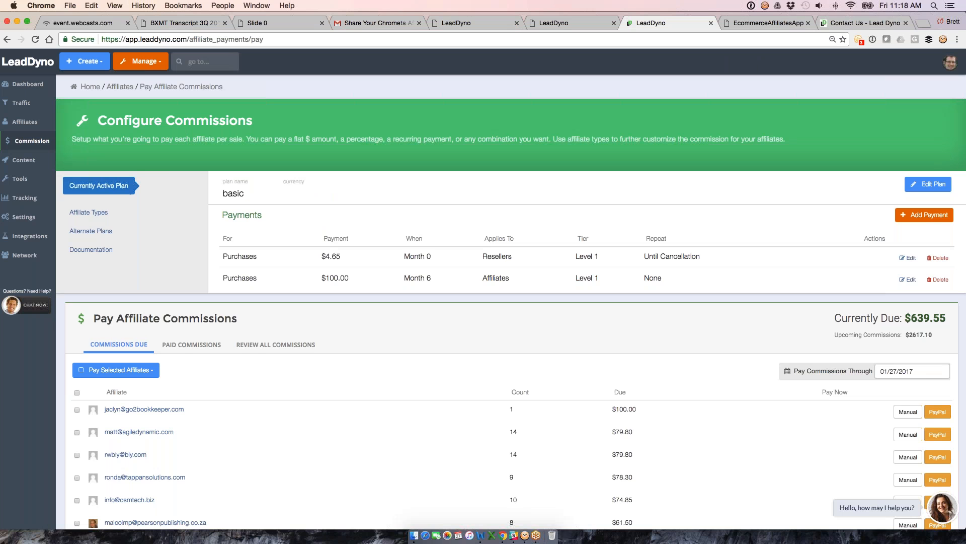